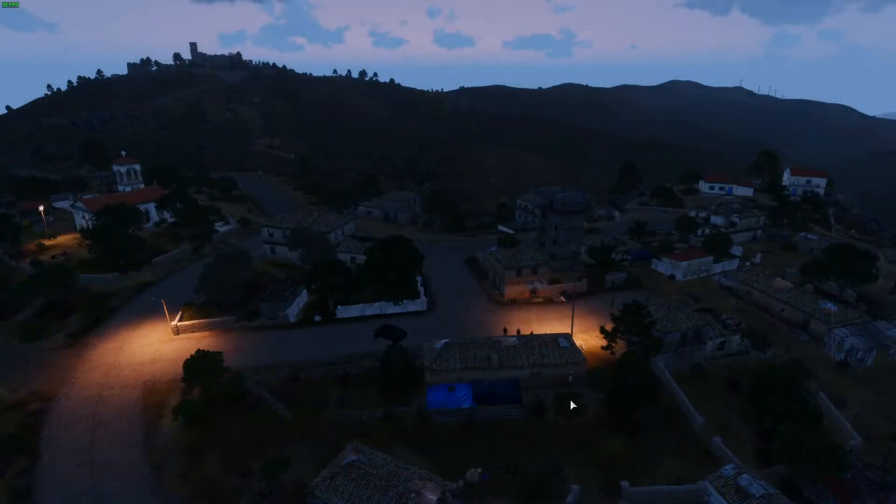
mouse_move(489, 433)
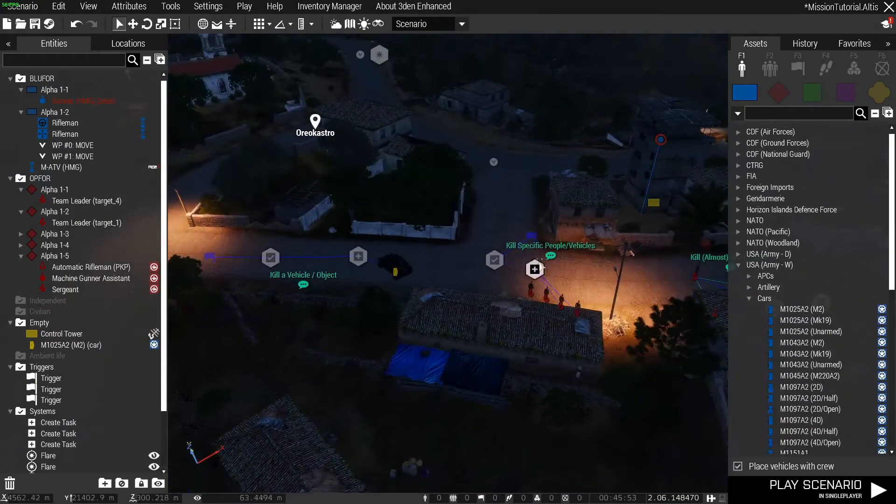
Select the third flare module, then the M1025A2 (M2) car linked to its Kill task.
left_click(51, 378)
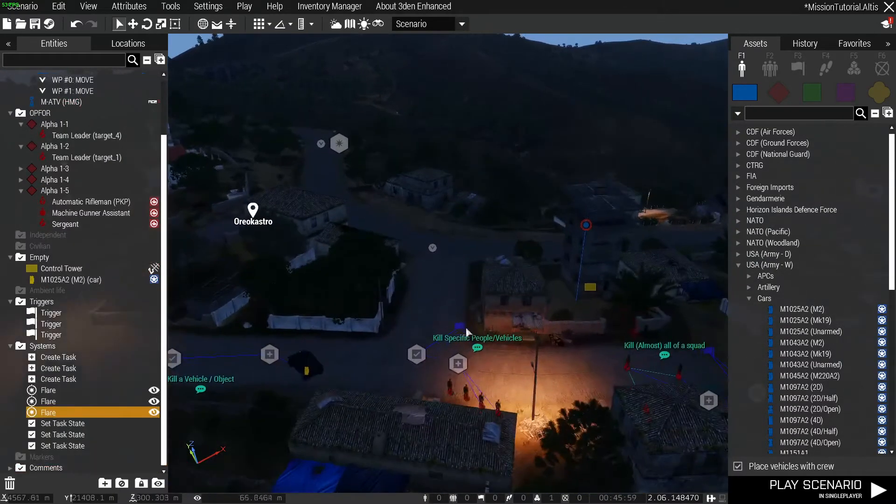
left_click(51, 312)
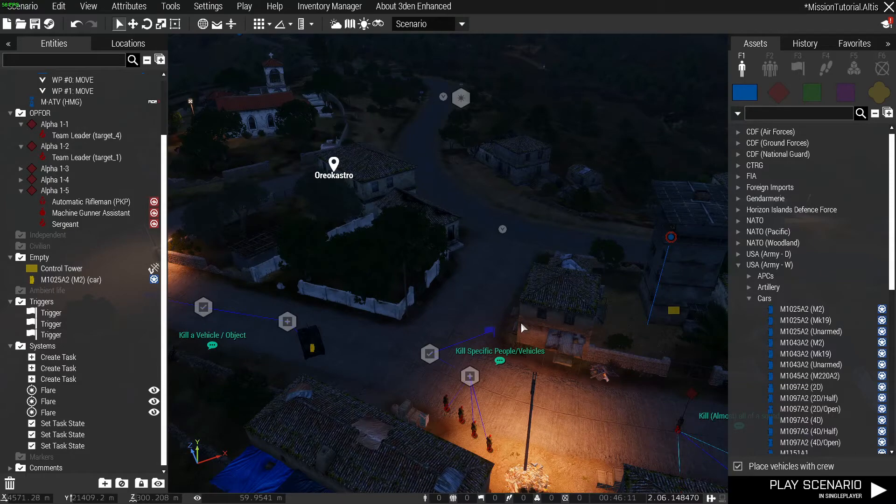
mouse_move(422, 326)
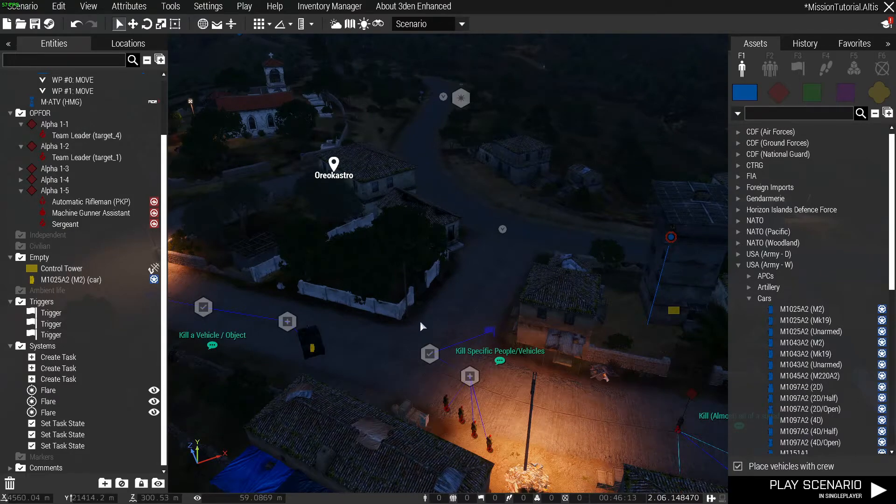
scroll("down", 3)
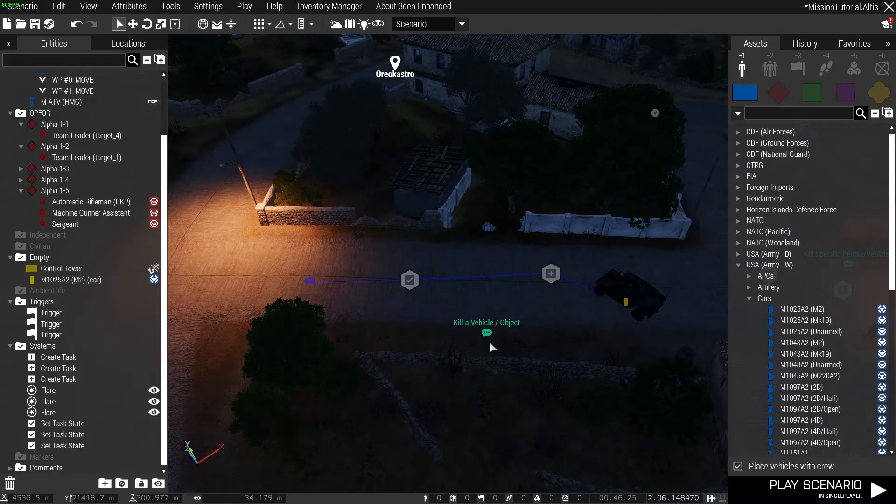
left_click(623, 291)
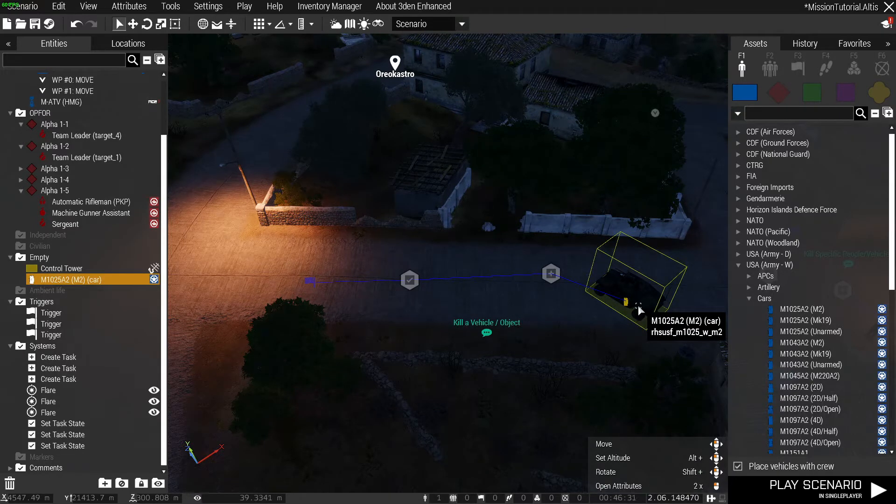
left_click(618, 486)
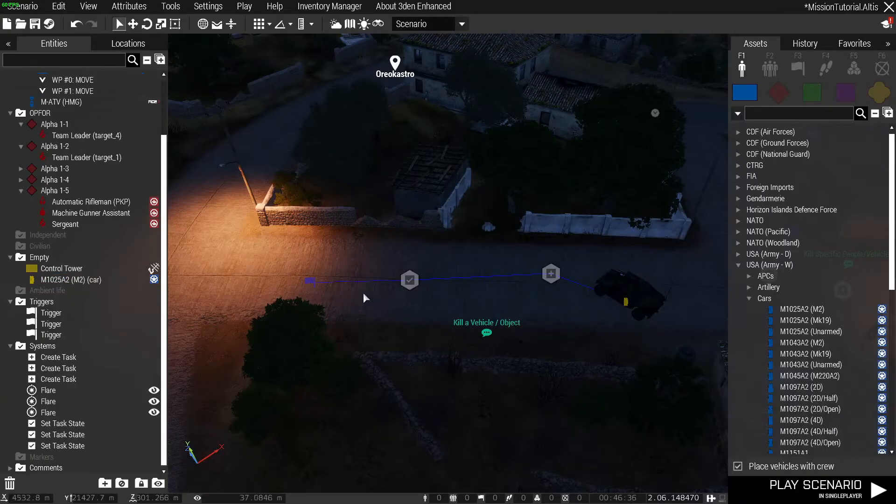
Open the car trigger's attributes and highlight 'alive' in its '!alive car;' condition.
double_click(51, 323)
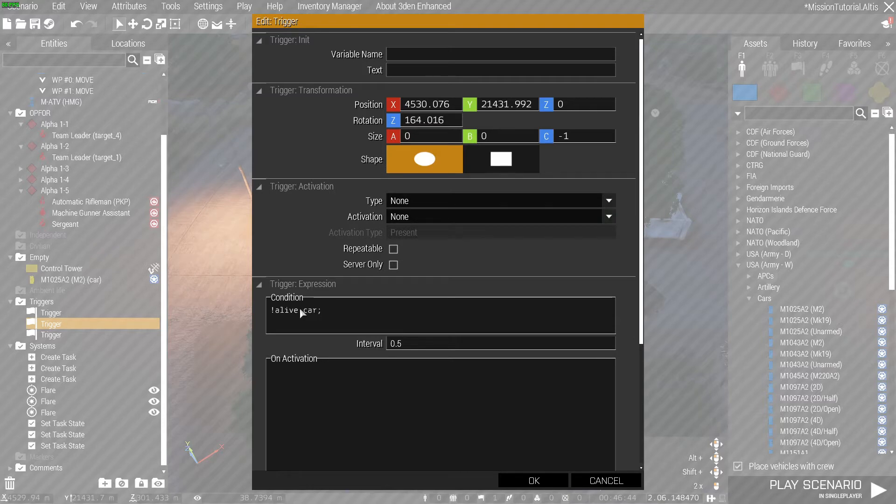
mouse_move(332, 310)
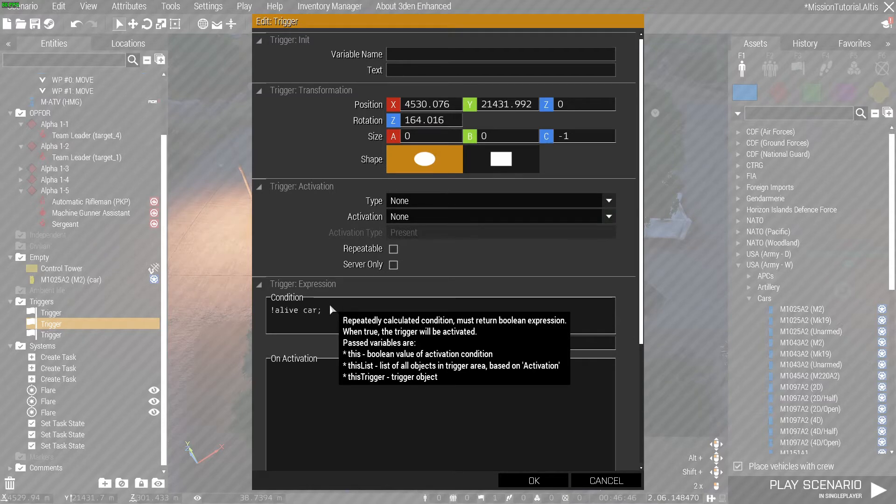
mouse_move(331, 311)
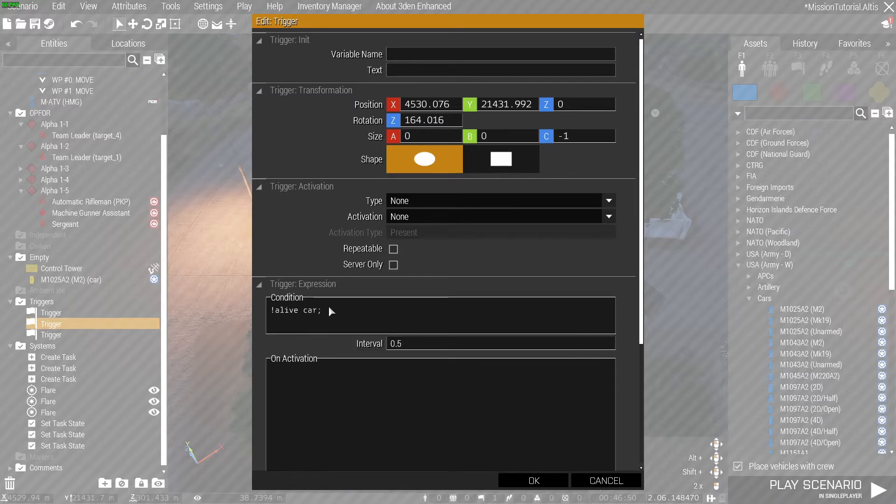
mouse_move(343, 310)
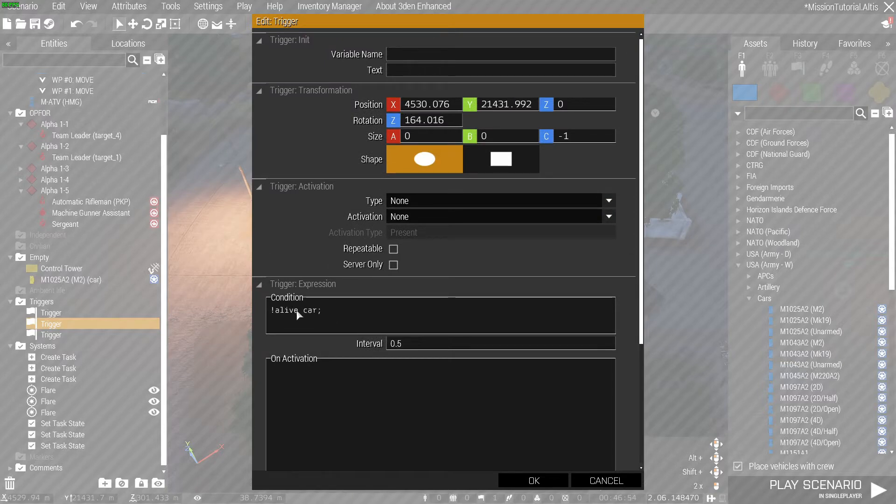
mouse_move(306, 320)
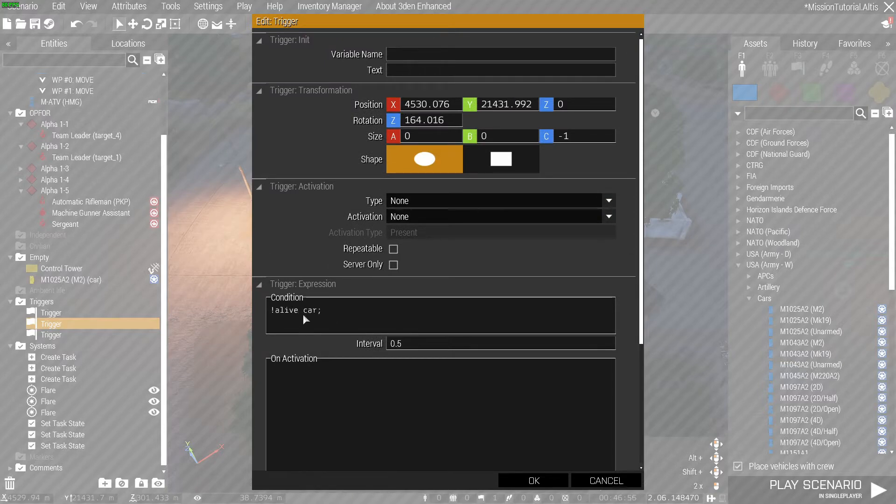
double_click(286, 310)
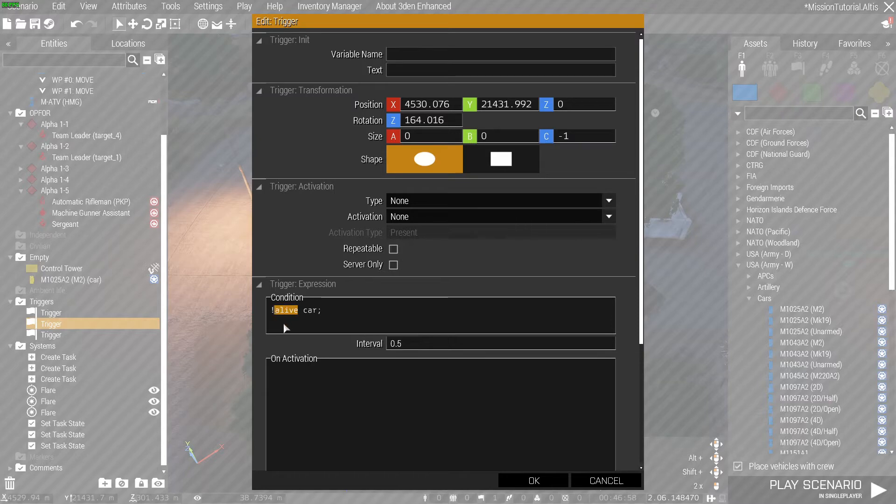
mouse_move(291, 325)
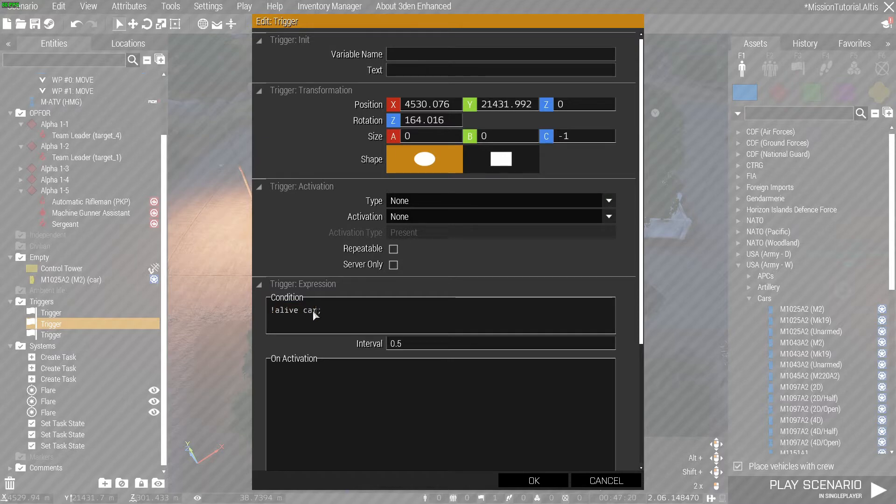
mouse_move(320, 320)
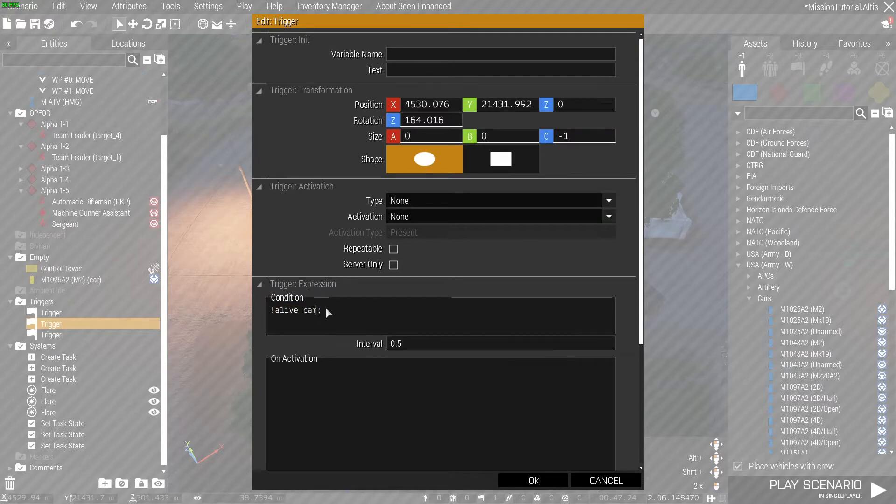
mouse_move(358, 305)
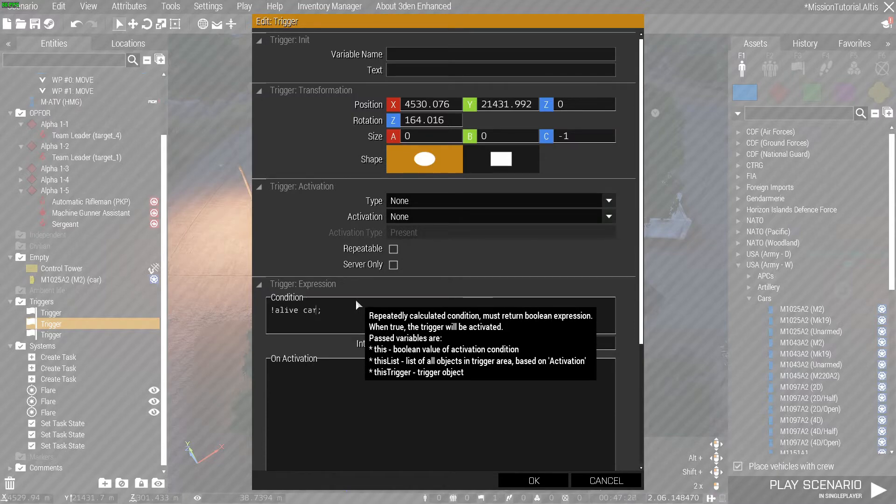
mouse_move(317, 319)
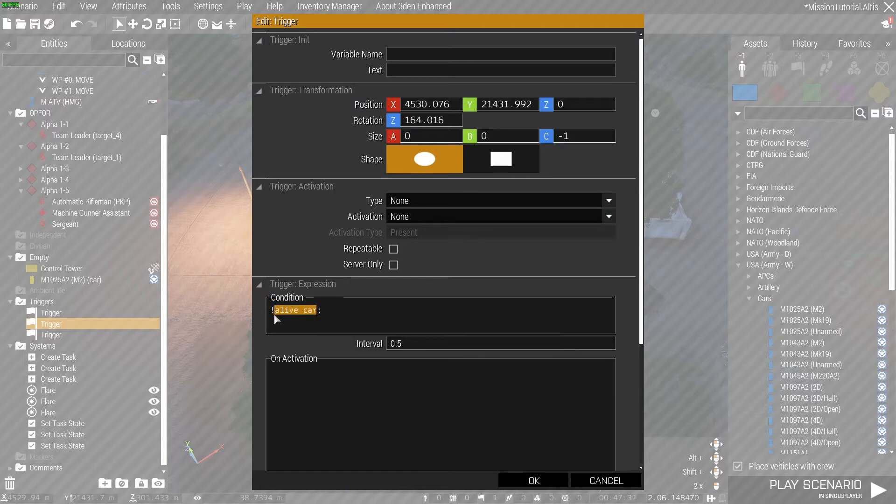
mouse_move(288, 334)
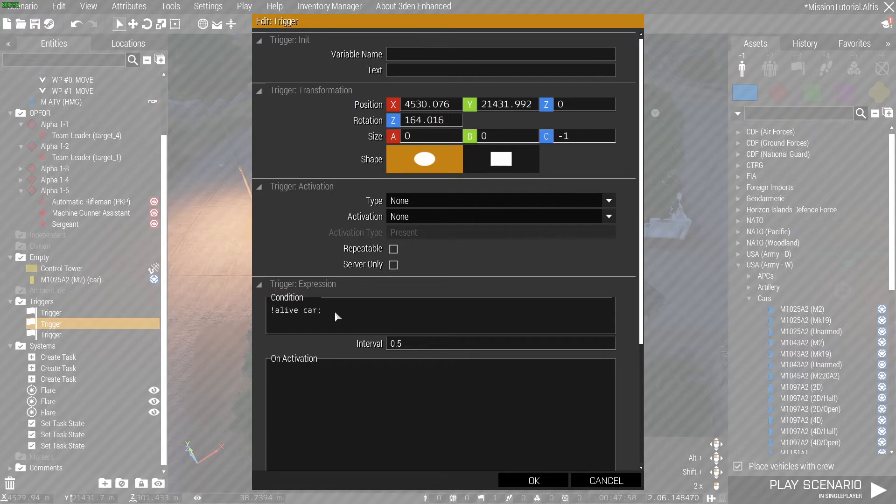
mouse_move(624, 493)
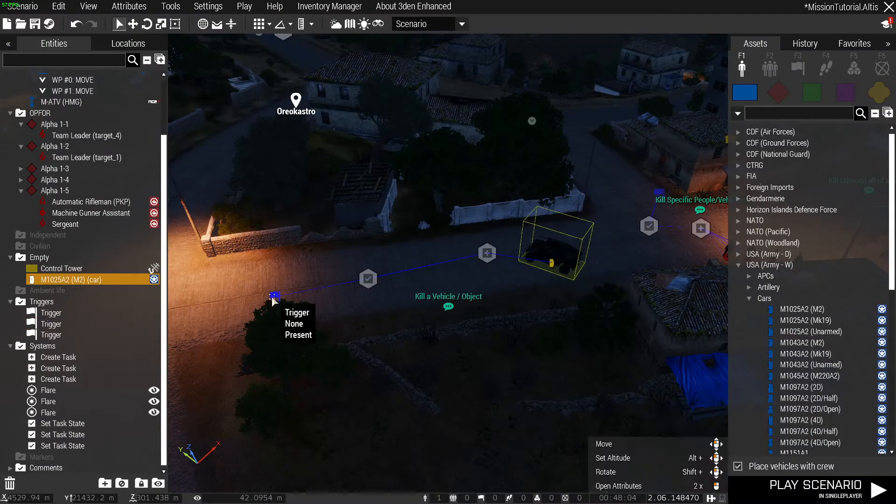
mouse_move(367, 279)
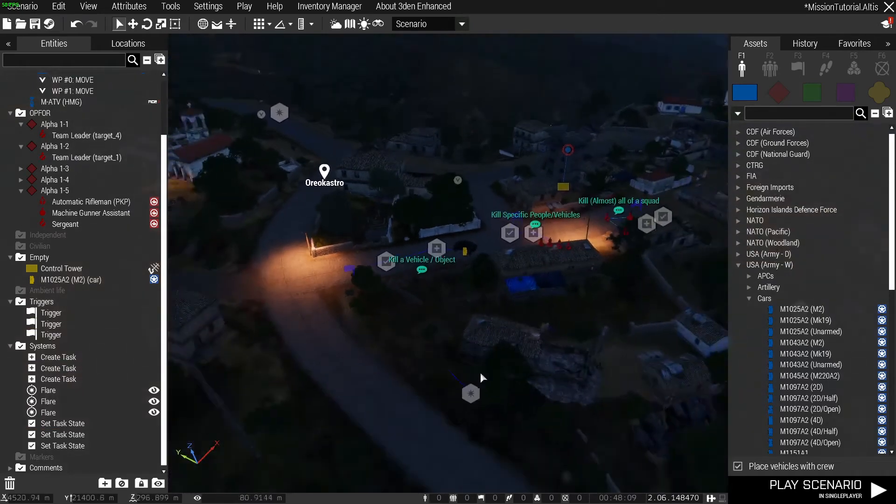
Close the car trigger and view the Kill Specific People/Vehicles task with OPFOR leaders.
left_click(48, 401)
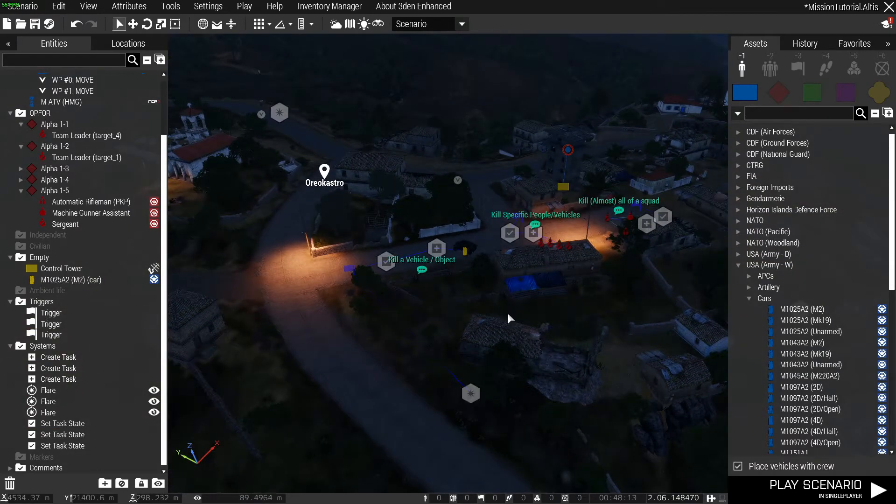
scroll("down", 3)
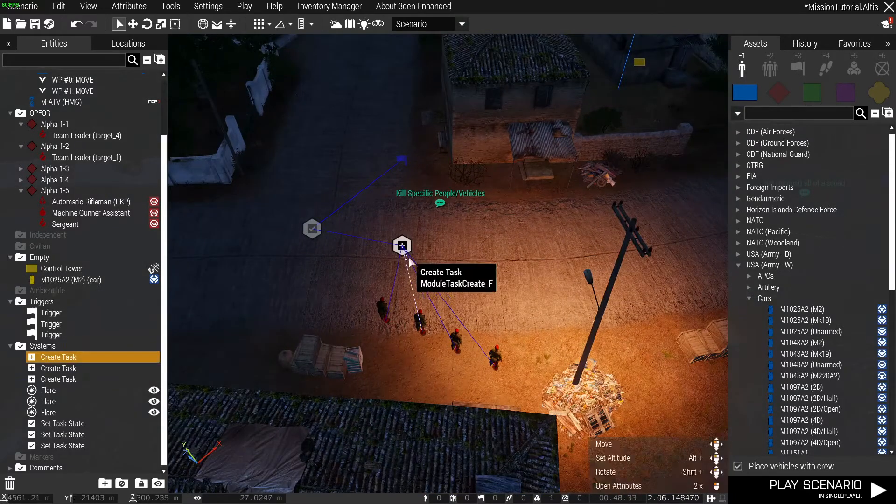
mouse_move(576, 292)
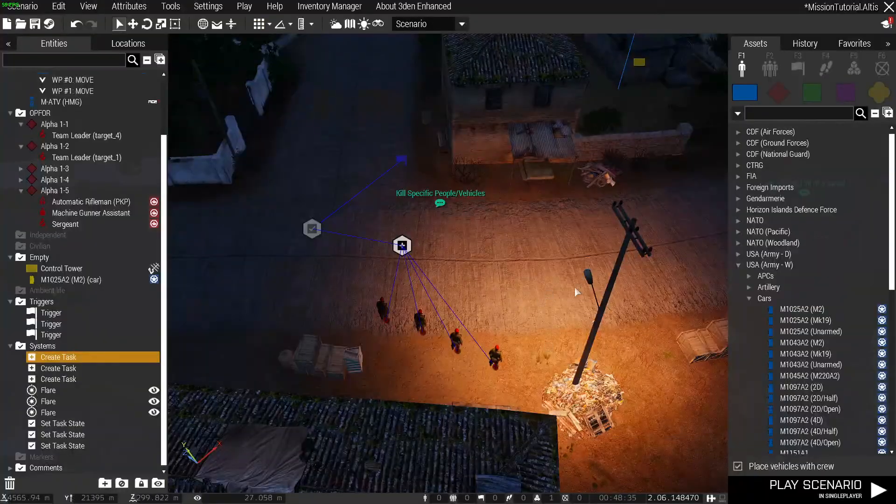
right_click(396, 318)
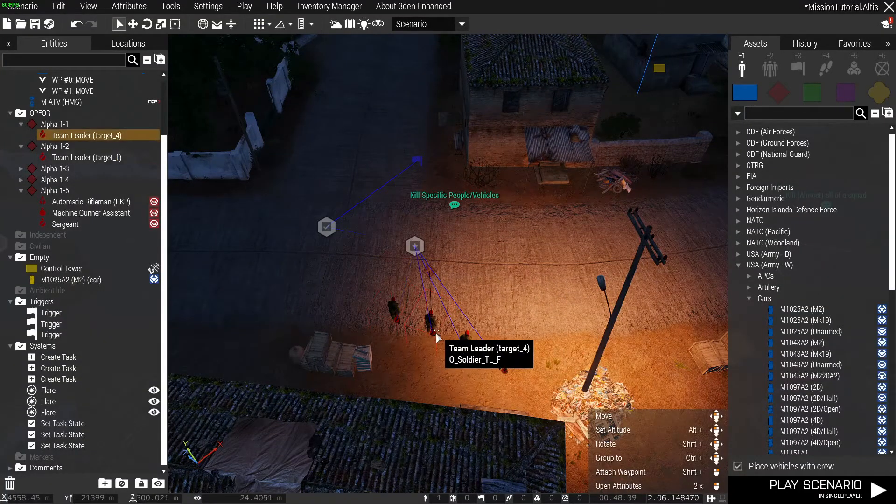
mouse_move(402, 251)
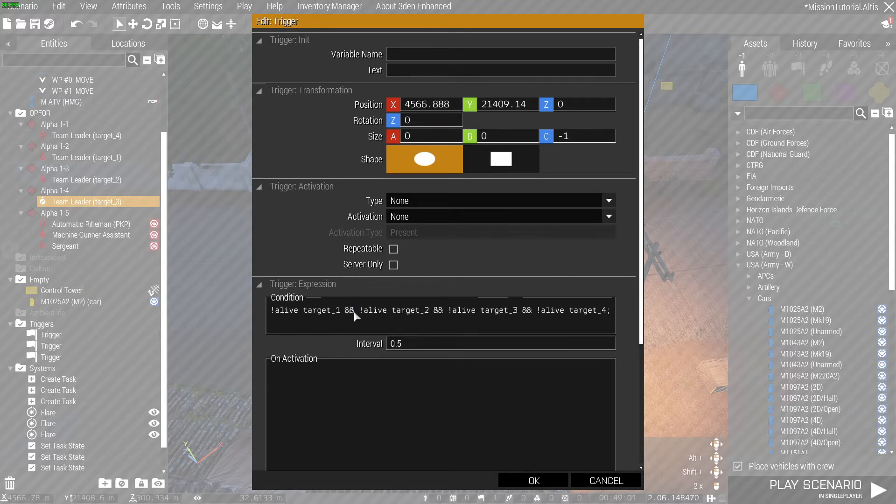
mouse_move(317, 316)
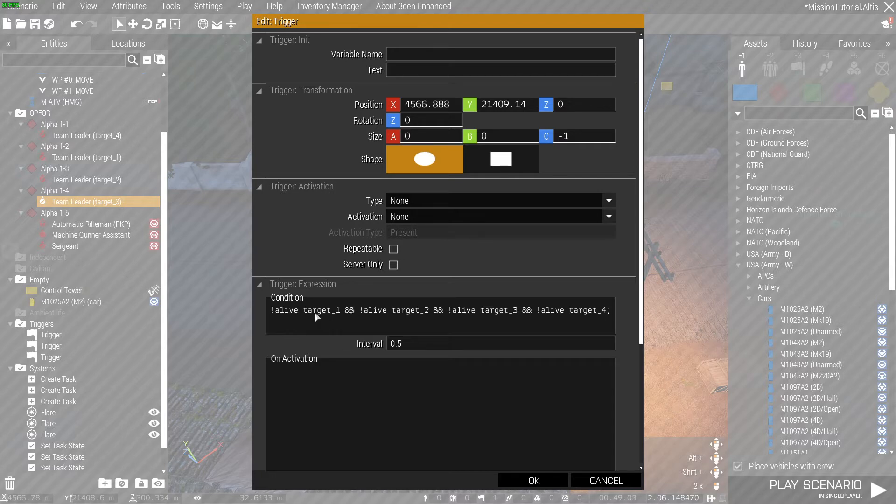
mouse_move(351, 316)
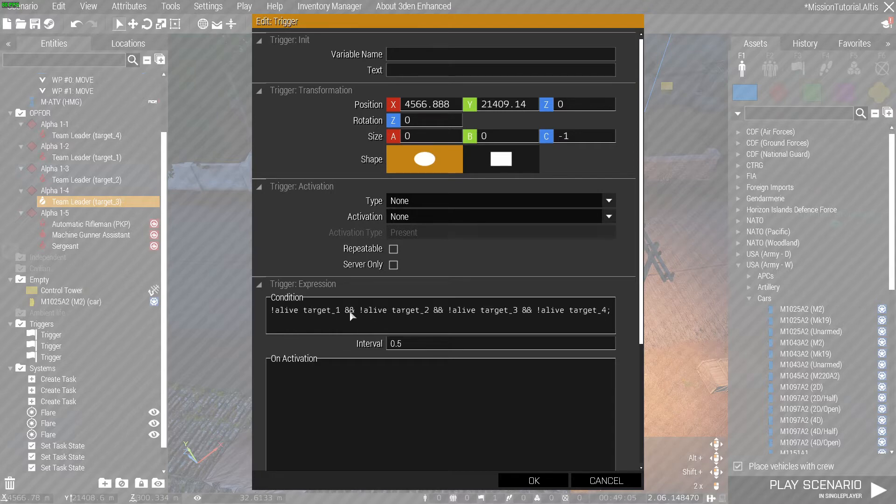
mouse_move(366, 316)
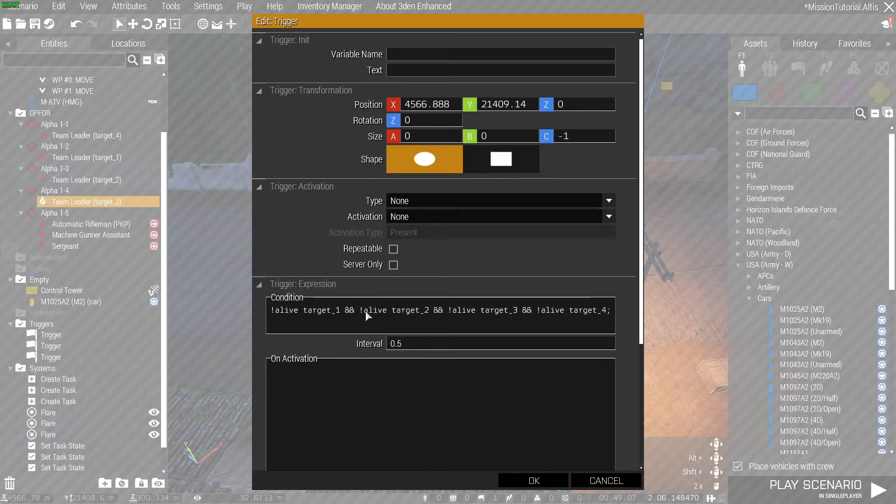
mouse_move(387, 317)
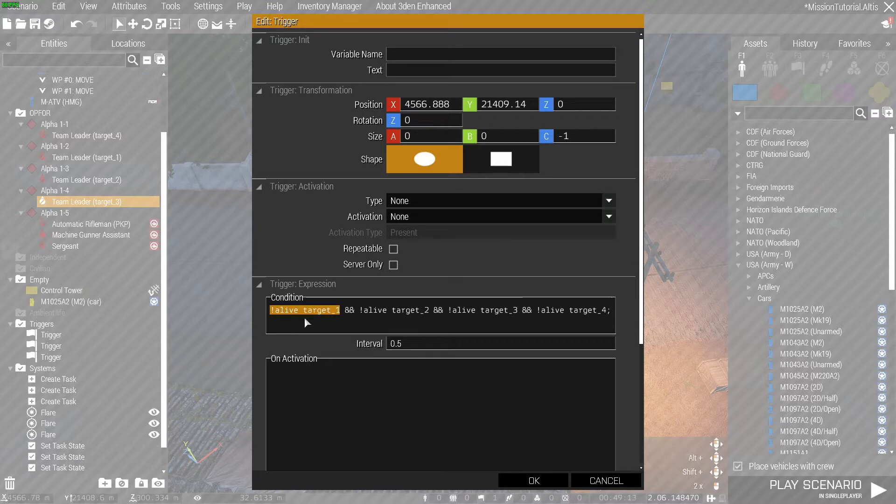
mouse_move(286, 237)
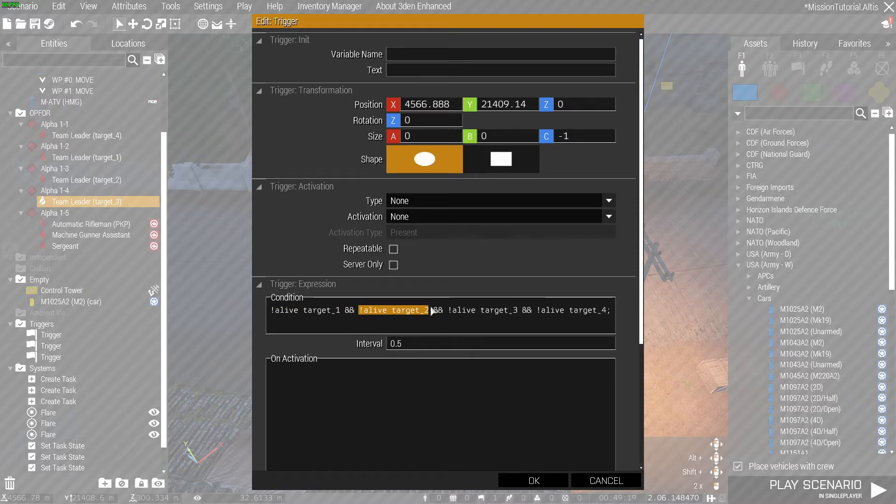
Make the trigger condition '!alive target_1 && ... && !alive target_4;' and confirm.
double_click(463, 311)
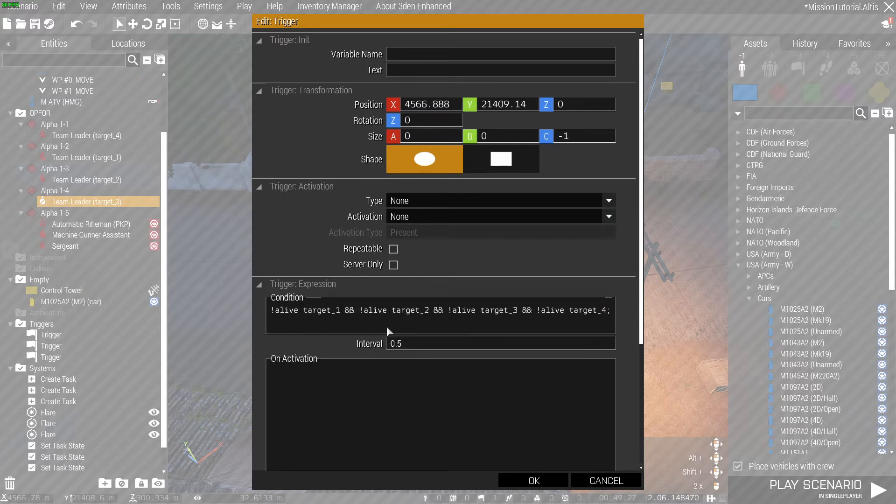
double_click(380, 311)
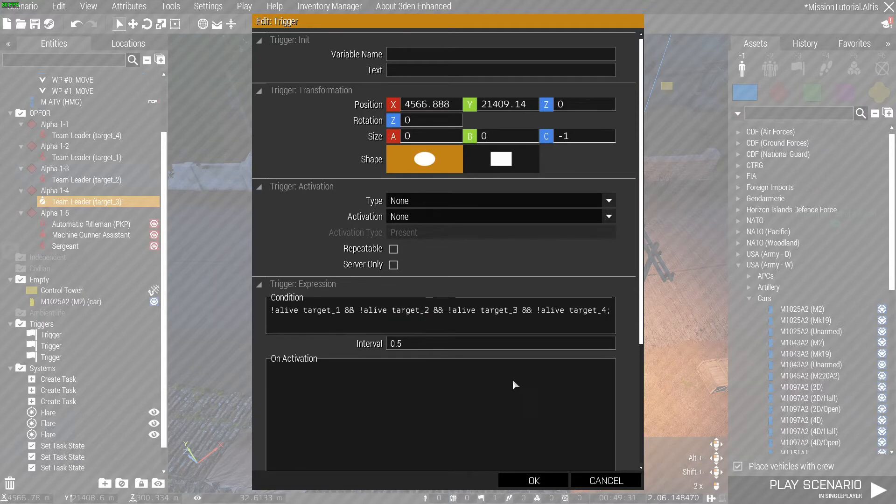
mouse_move(567, 345)
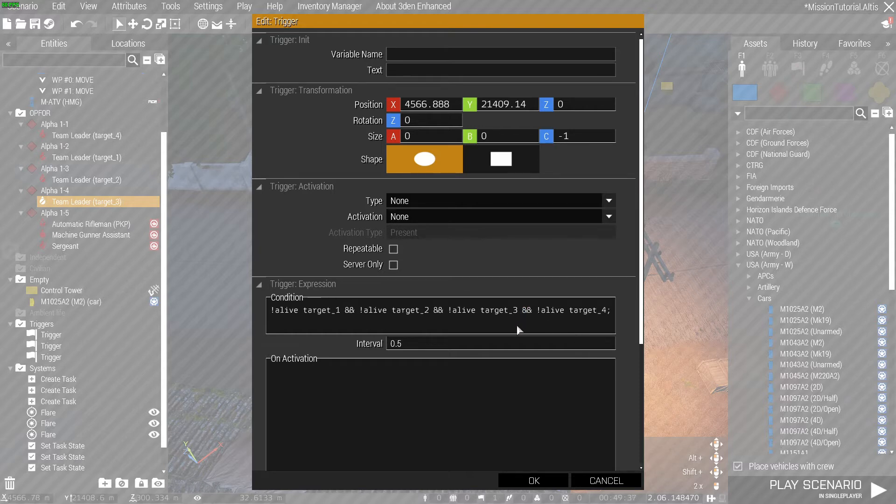
mouse_move(532, 328)
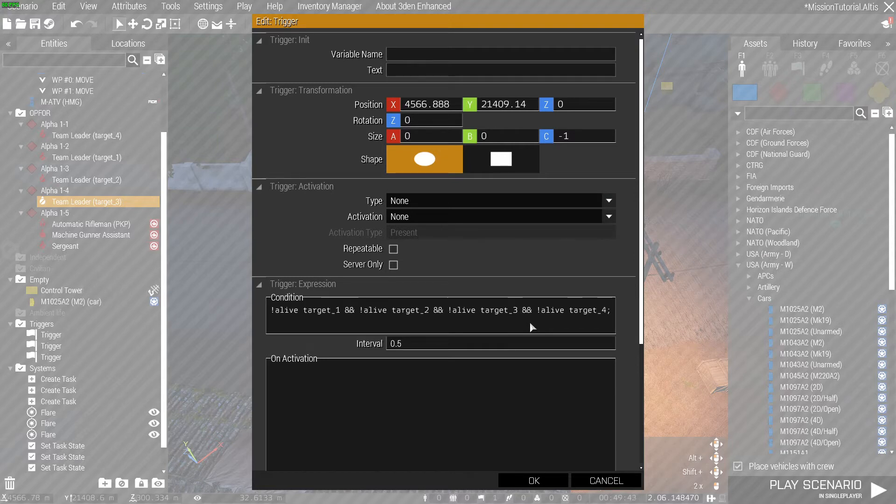
mouse_move(507, 247)
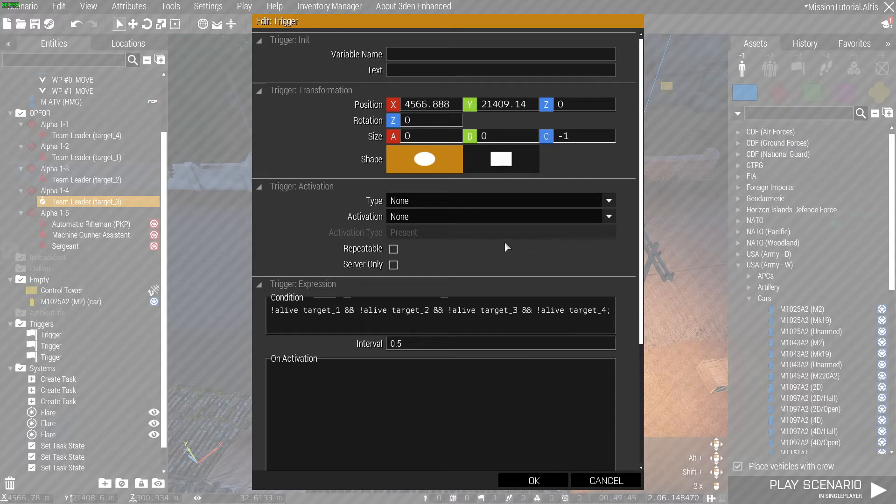
mouse_move(301, 321)
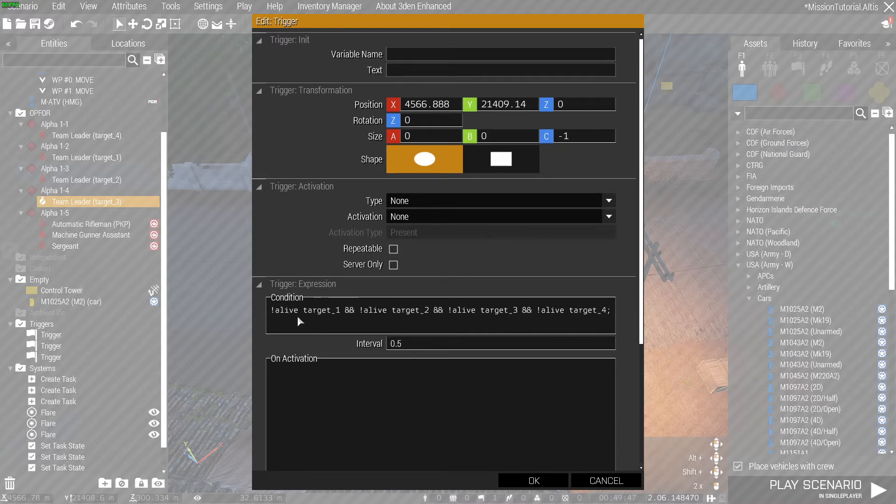
double_click(321, 310)
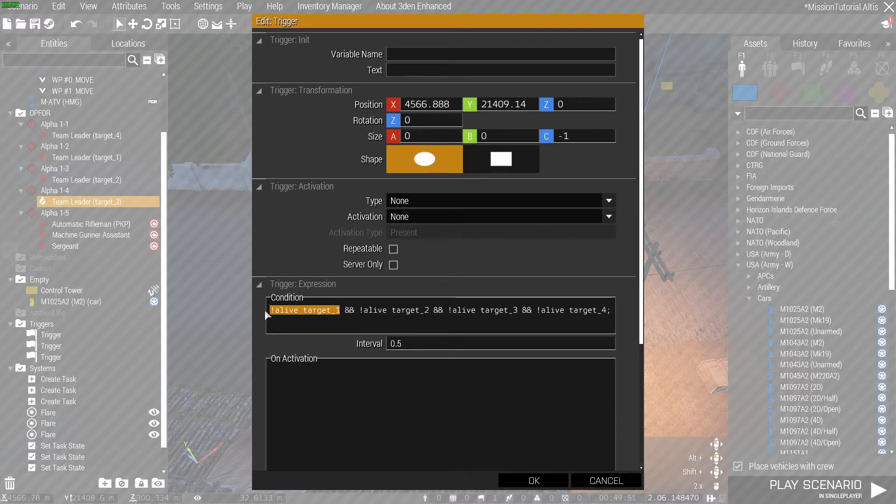
left_click(366, 310)
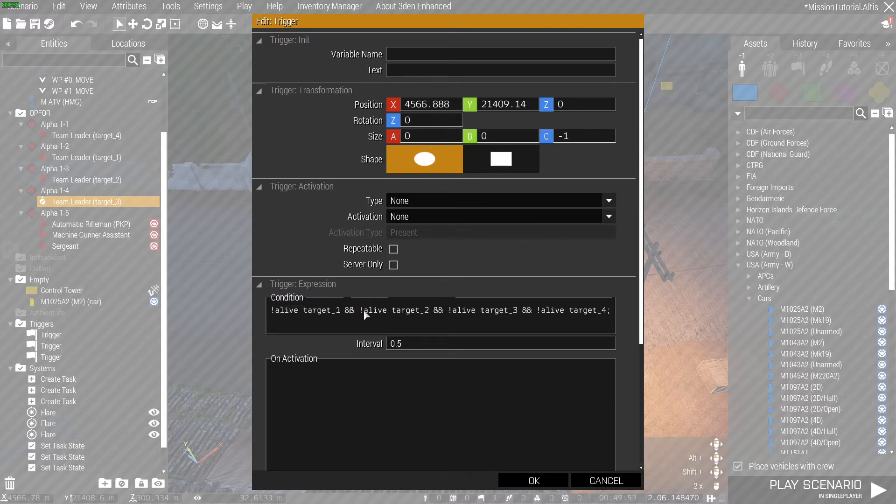
mouse_move(448, 315)
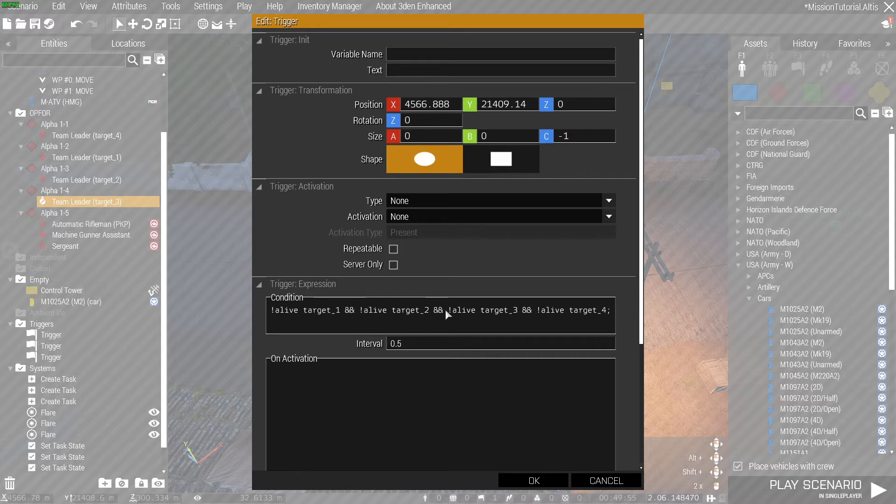
double_click(483, 310)
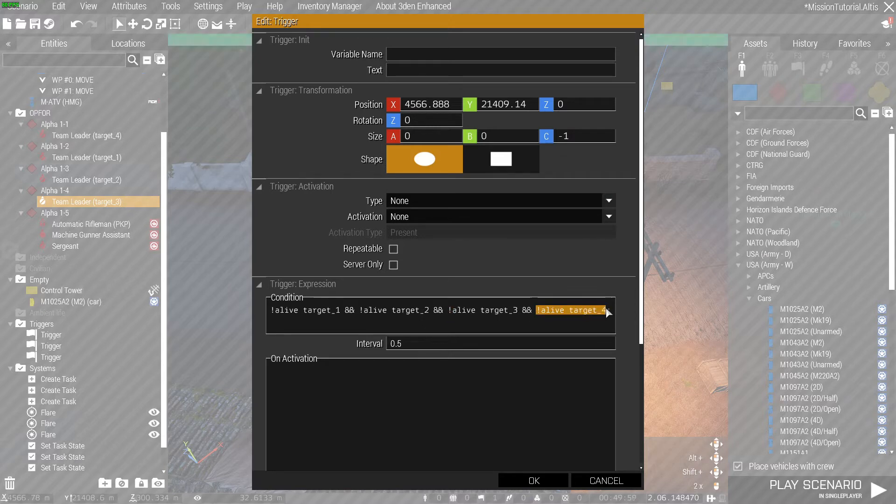
left_click(531, 480)
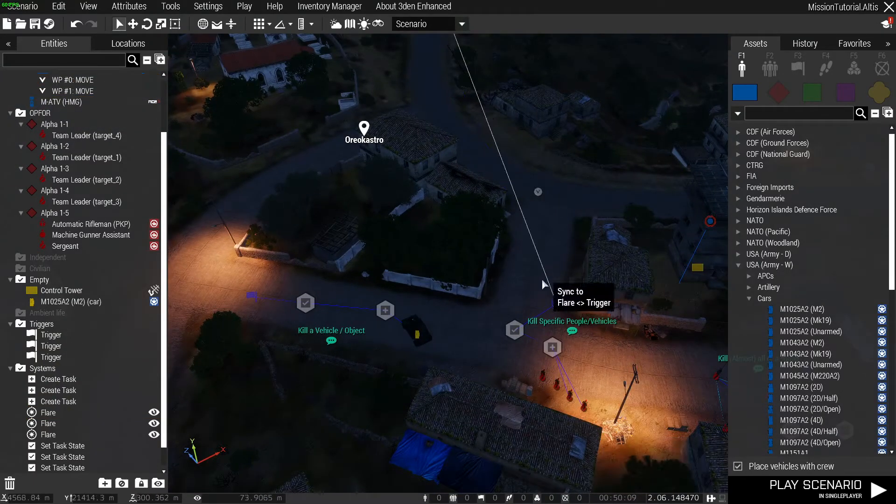
left_click(57, 379)
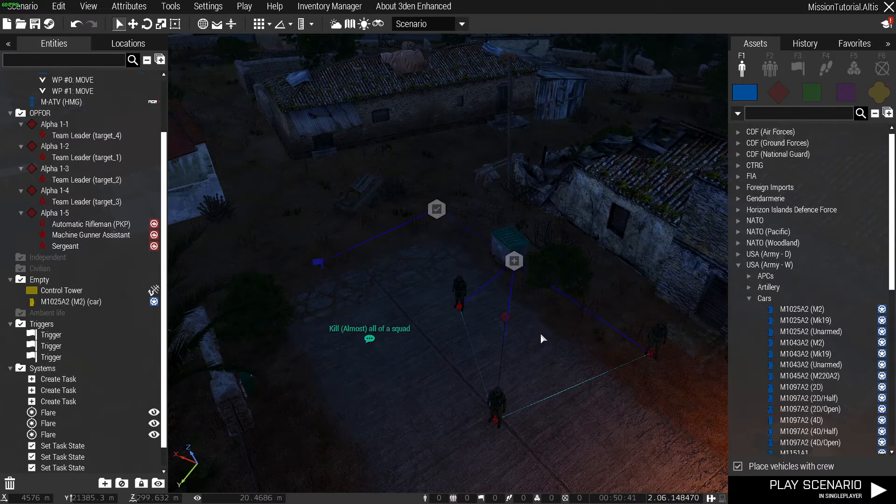
left_click(798, 67)
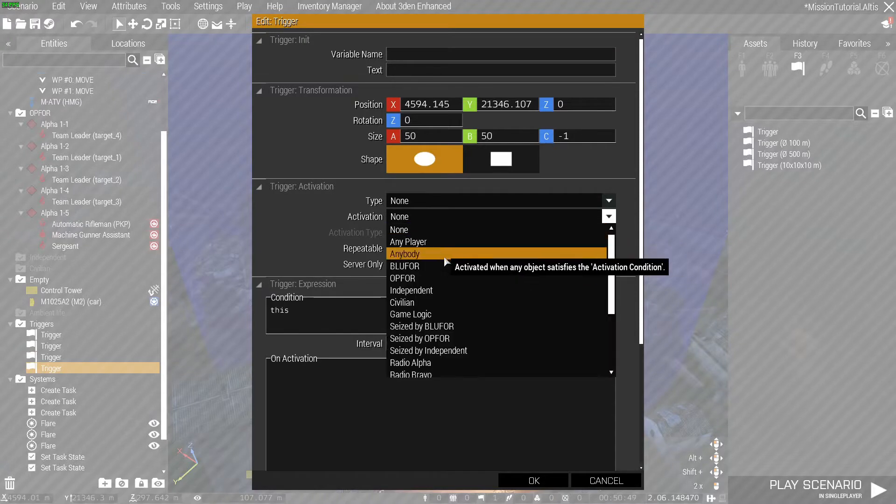
left_click(402, 278)
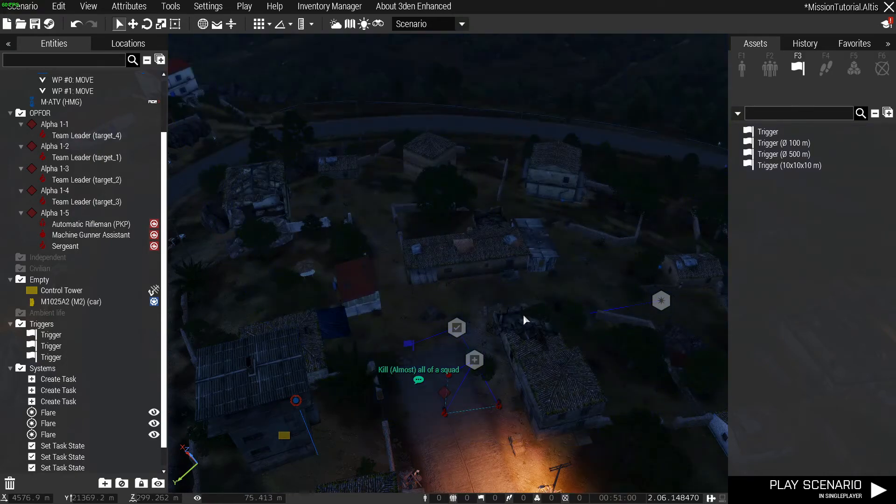
scroll("up", 3)
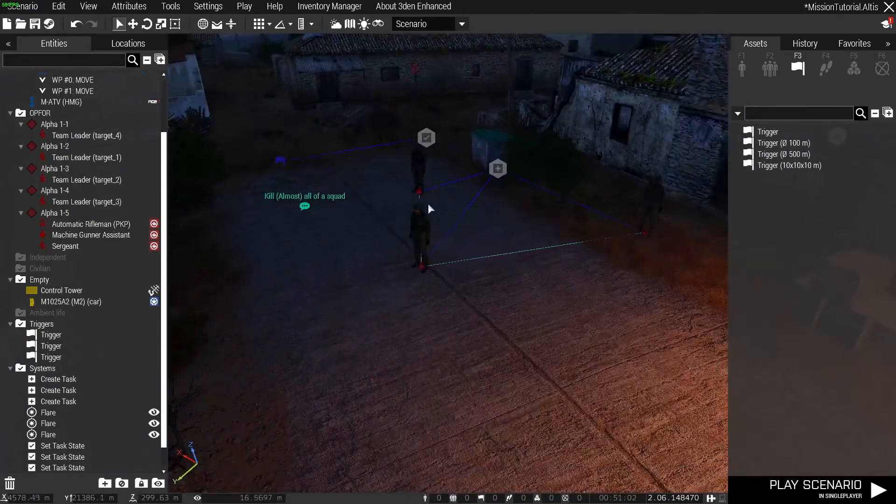
left_click(90, 235)
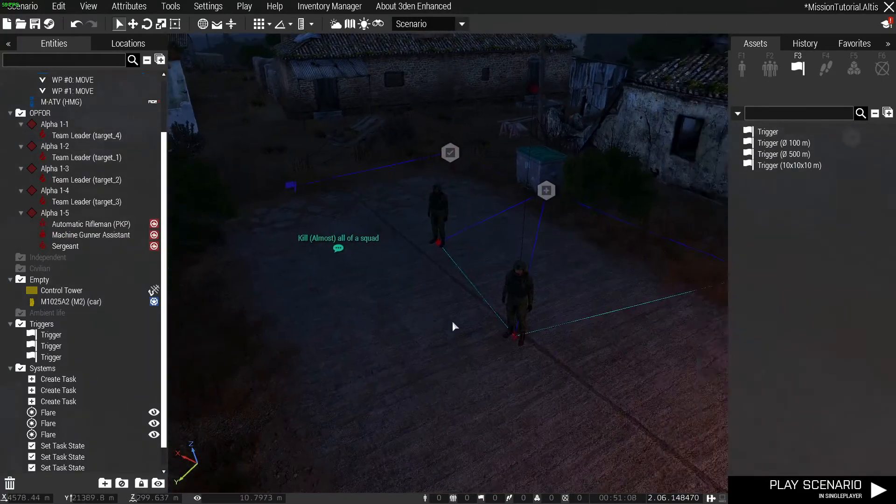
scroll("down", 3)
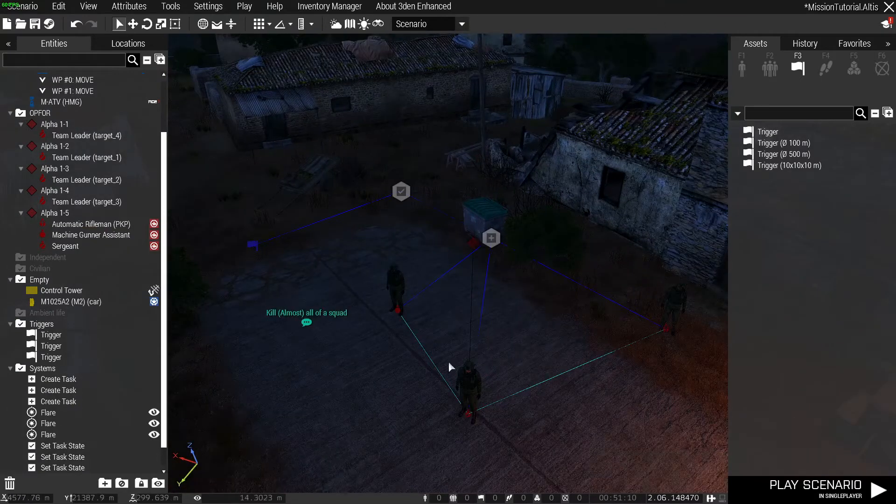
left_click(64, 246)
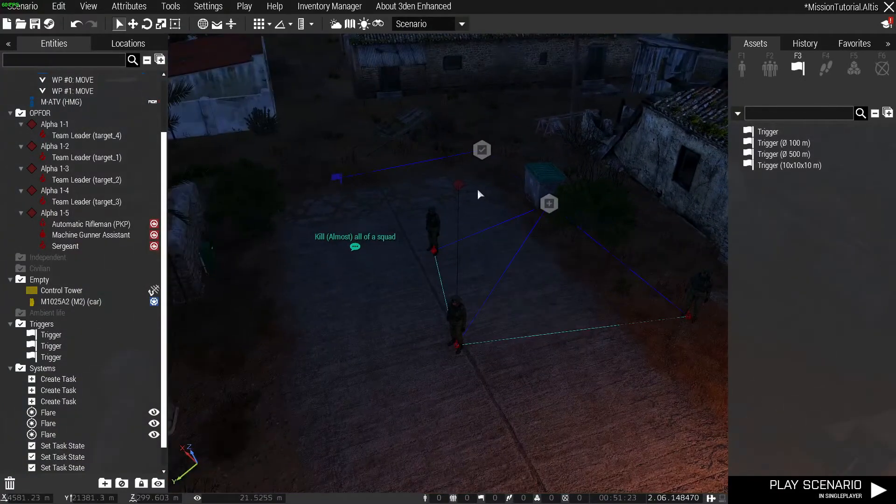
double_click(55, 213)
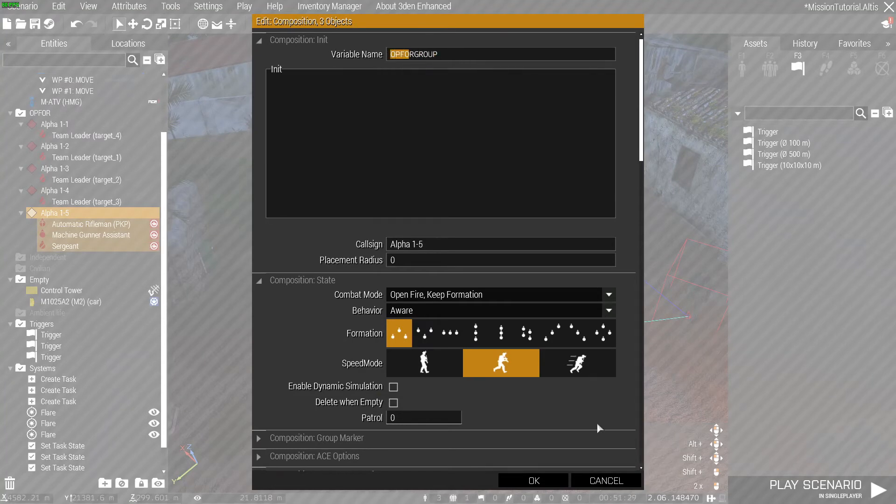
Check the squad's OPFORGROUP variable name, then open the squad-count trigger's attributes.
left_click(533, 480)
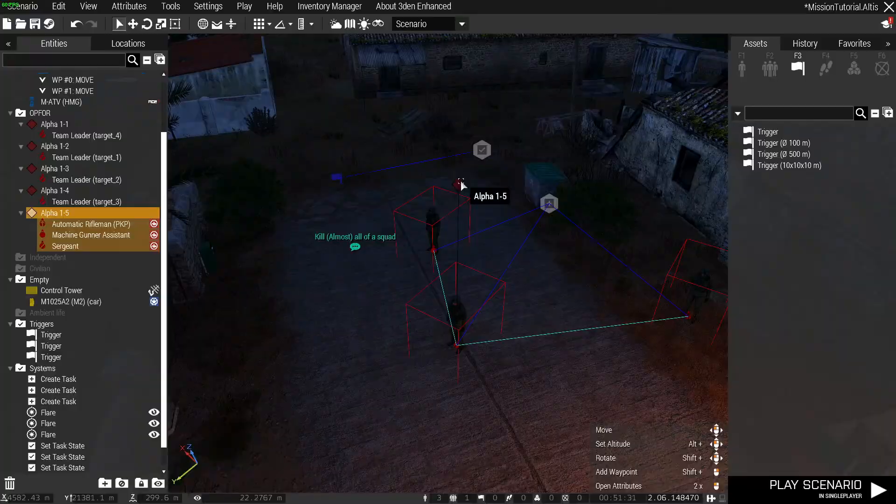
left_click(618, 485)
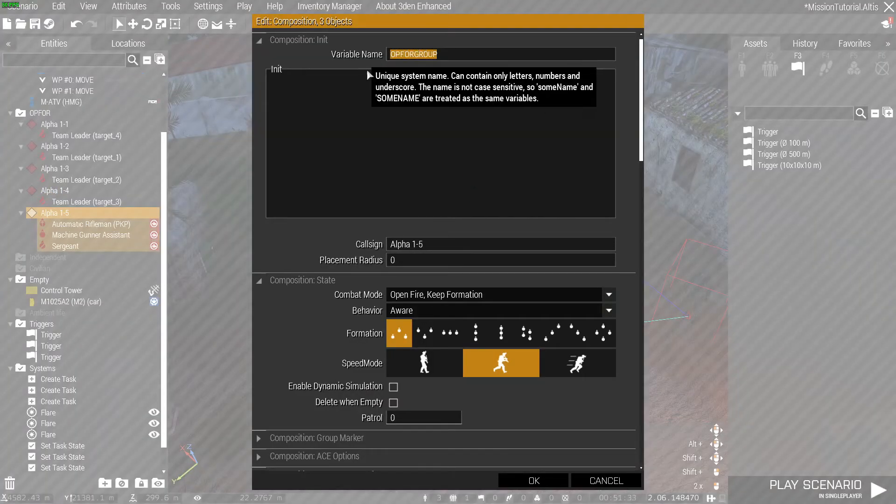
left_click(532, 480)
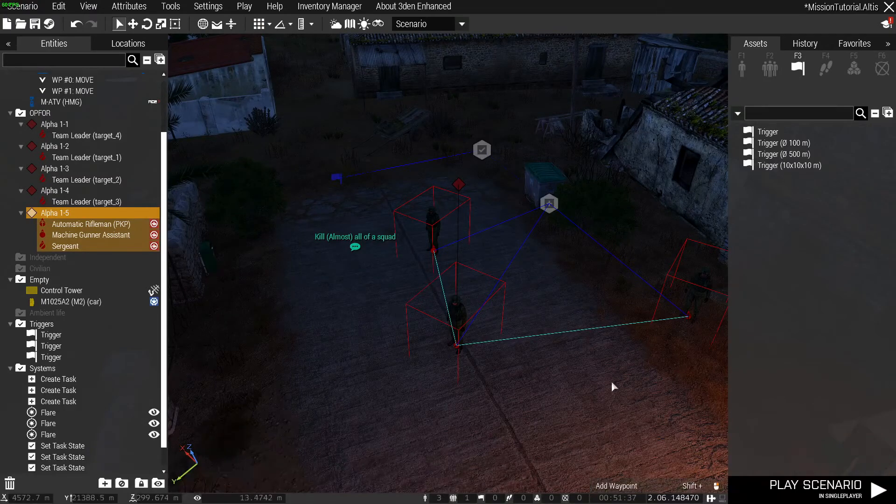
double_click(59, 401)
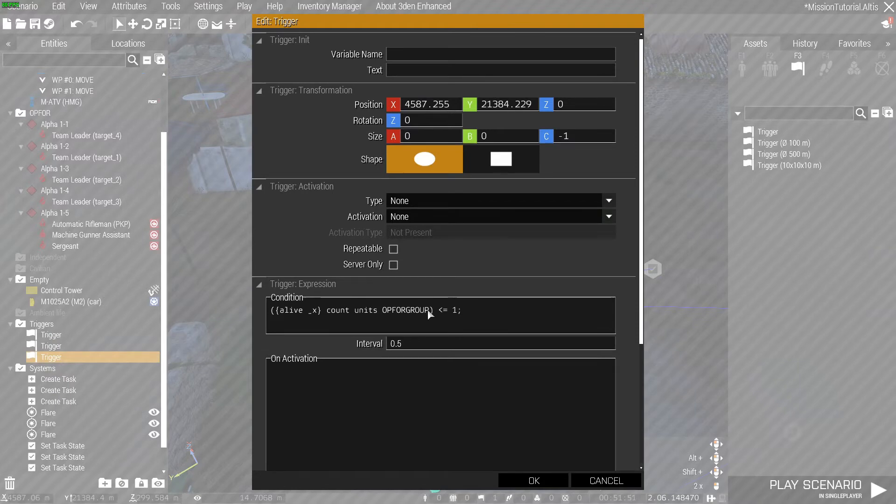
Inspect the OPFORGROUP alive _x count condition, then close without saving.
double_click(389, 310)
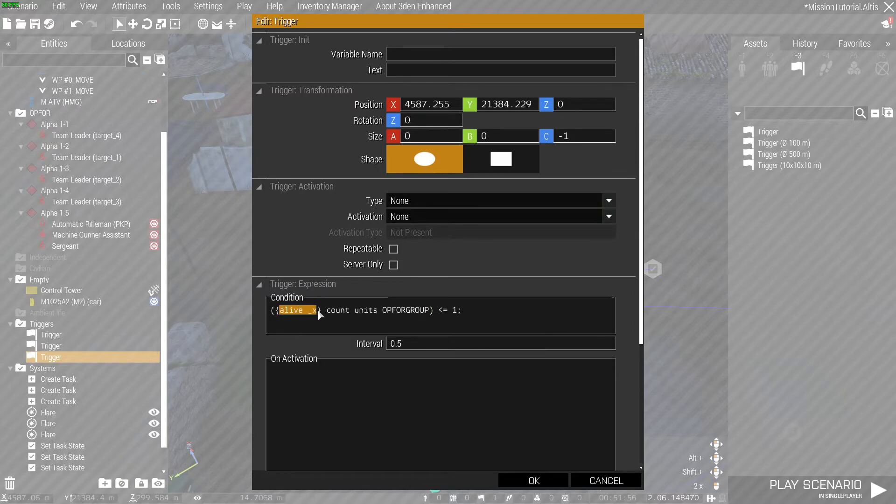
double_click(405, 310)
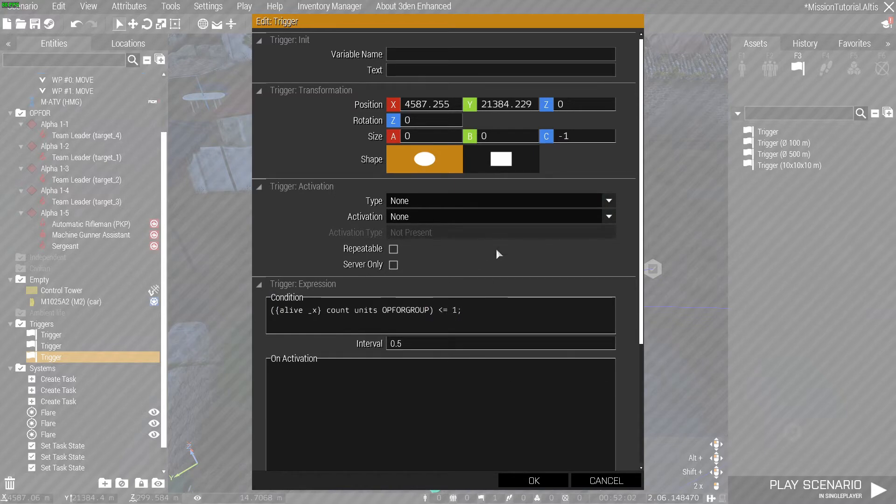
mouse_move(463, 319)
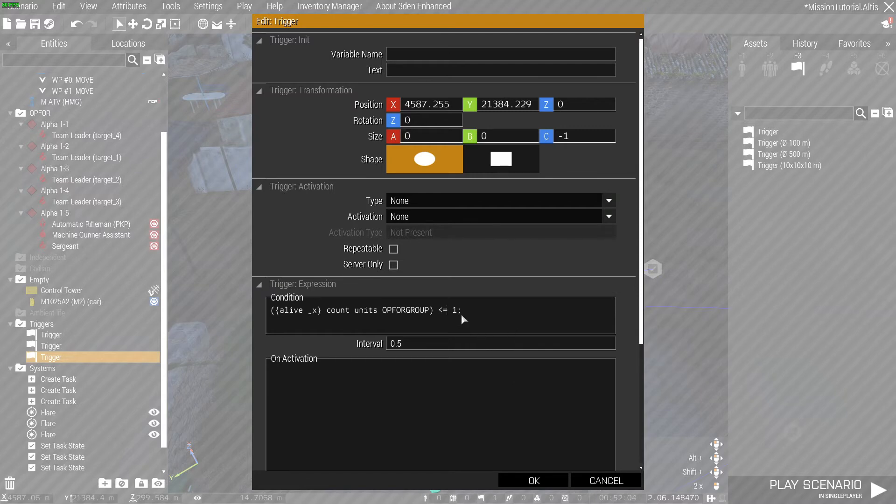
mouse_move(350, 317)
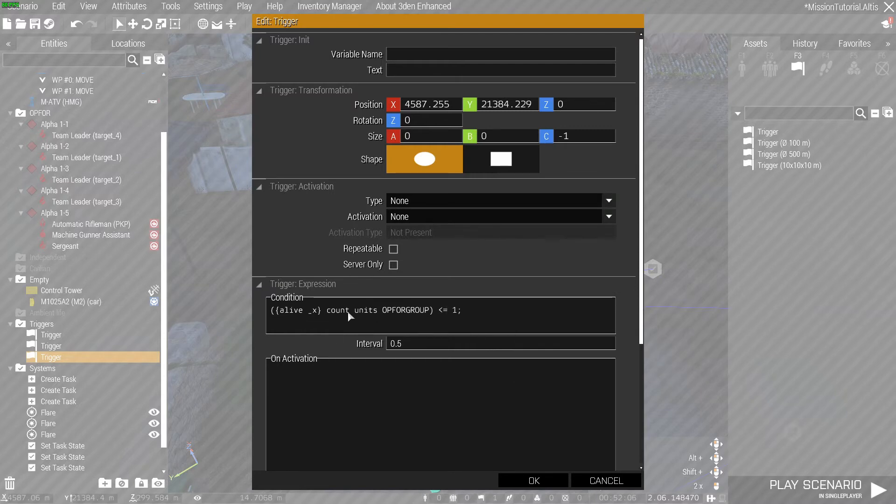
double_click(297, 310)
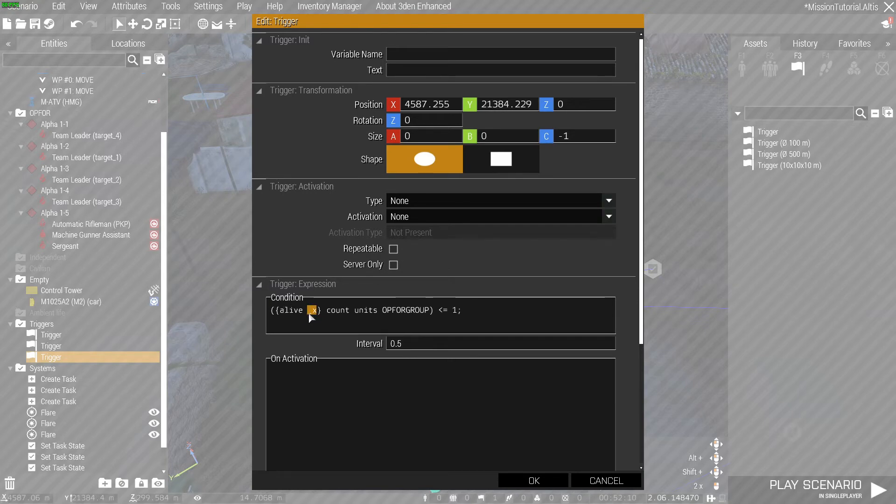
mouse_move(349, 317)
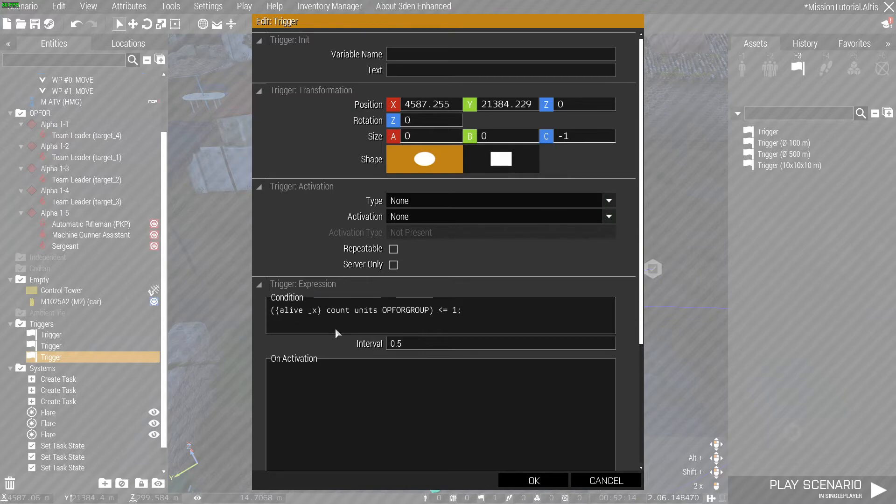
mouse_move(320, 321)
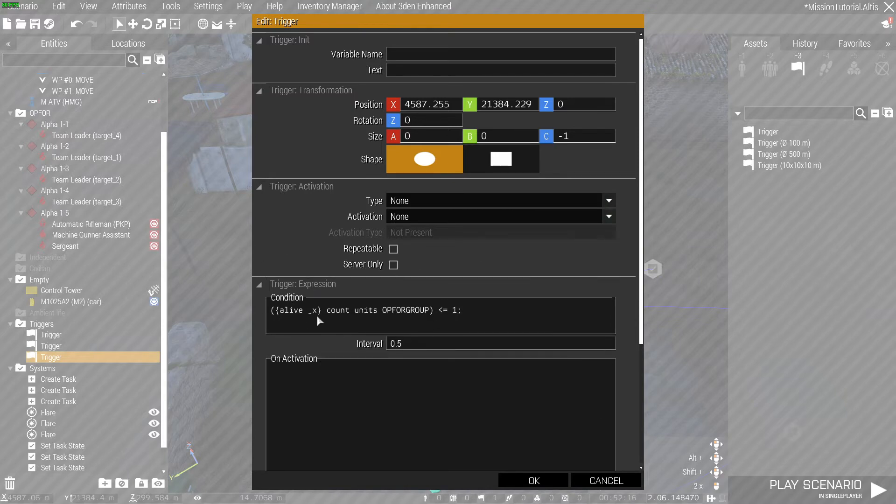
mouse_move(413, 313)
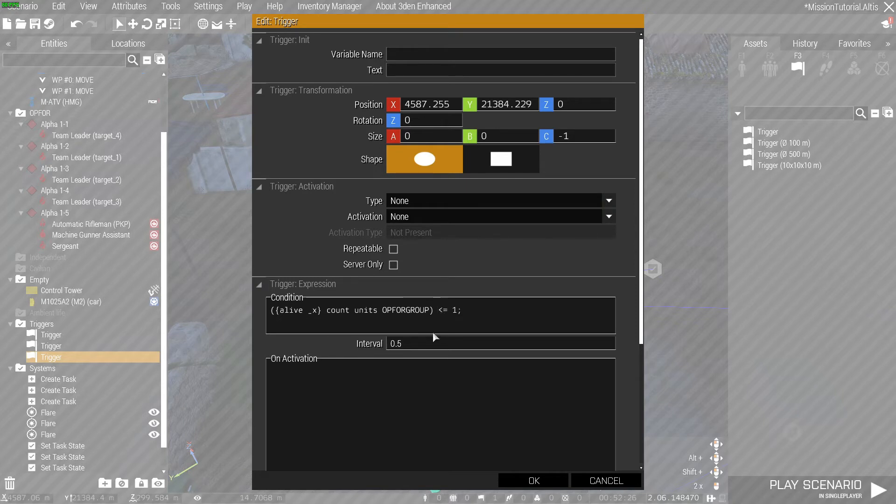
mouse_move(606, 480)
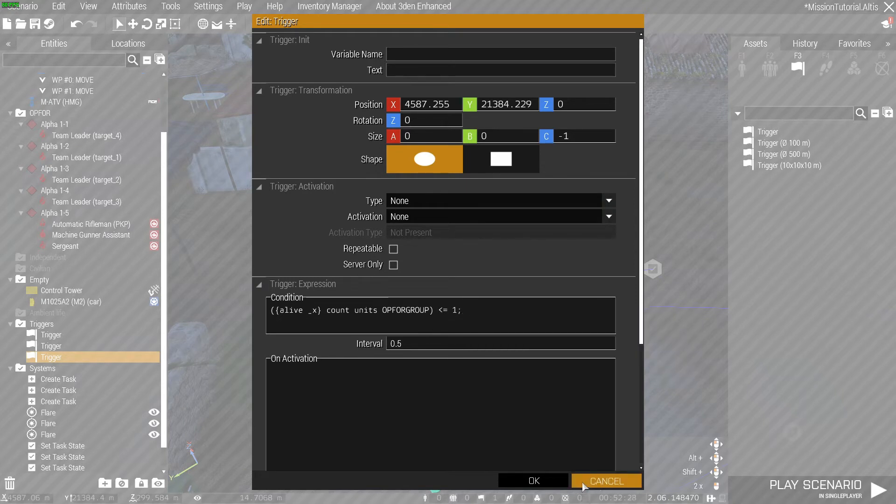
left_click(606, 480)
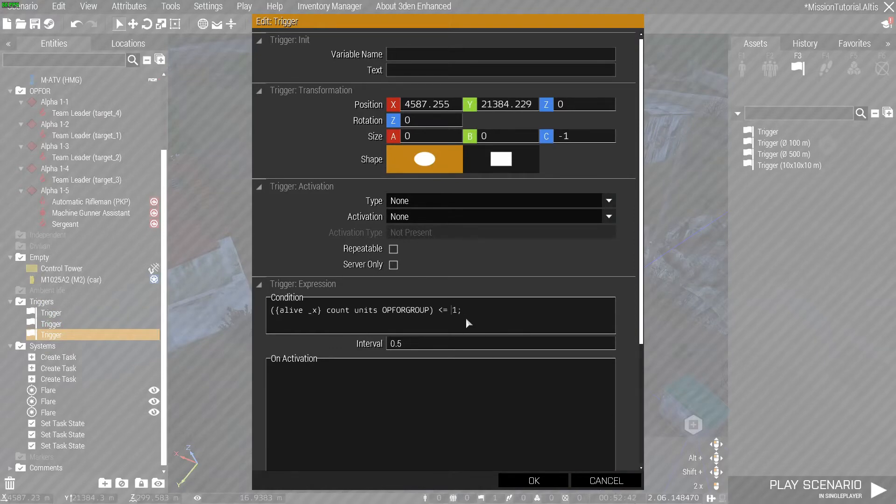
Try changing the OPFORGROUP alive-count threshold from 1 to 2 in the trigger condition.
double_click(451, 310)
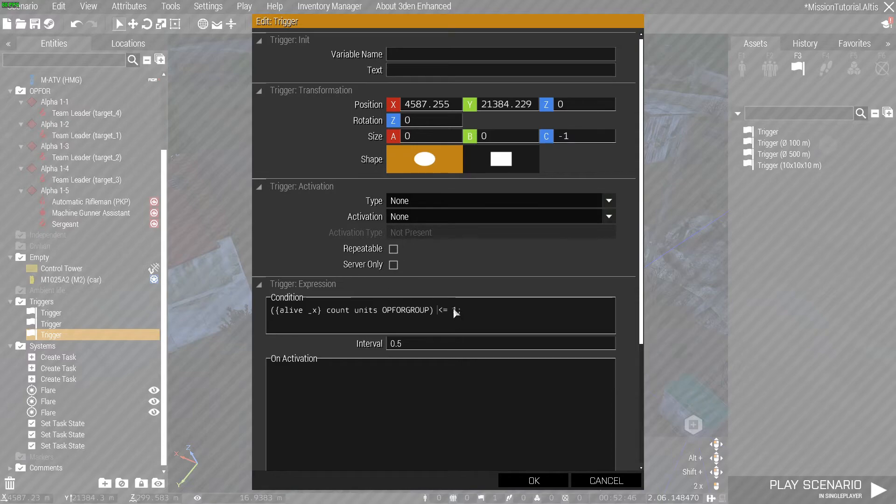
left_click(532, 480)
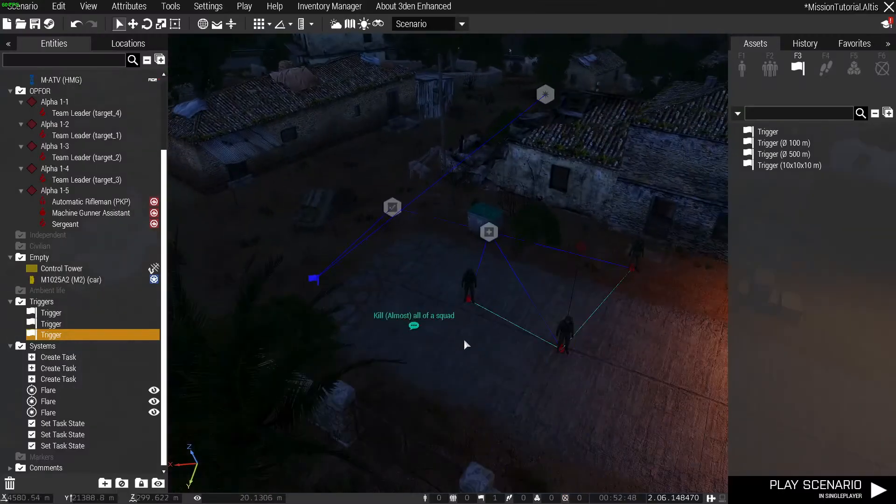
left_click(91, 201)
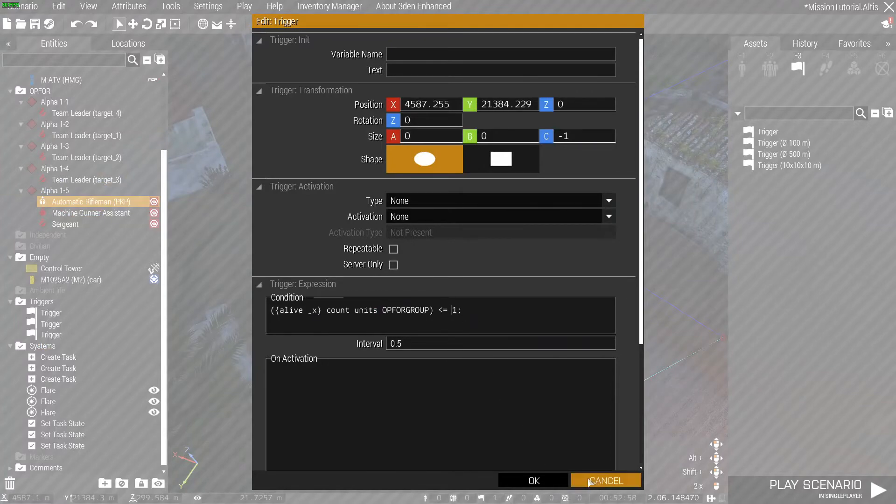
left_click(605, 480)
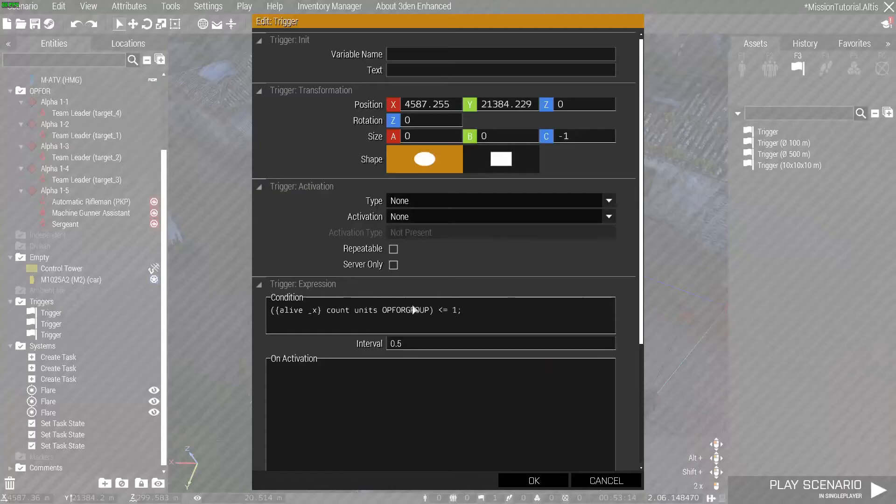
double_click(454, 310)
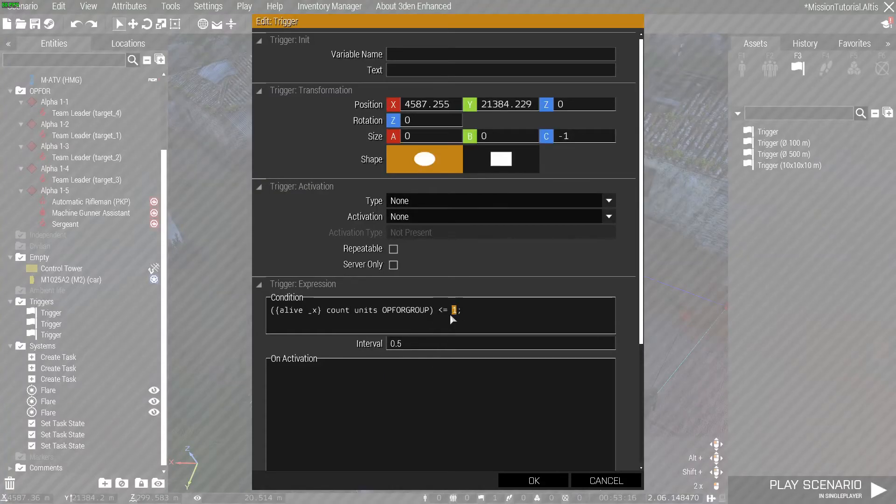
type("2")
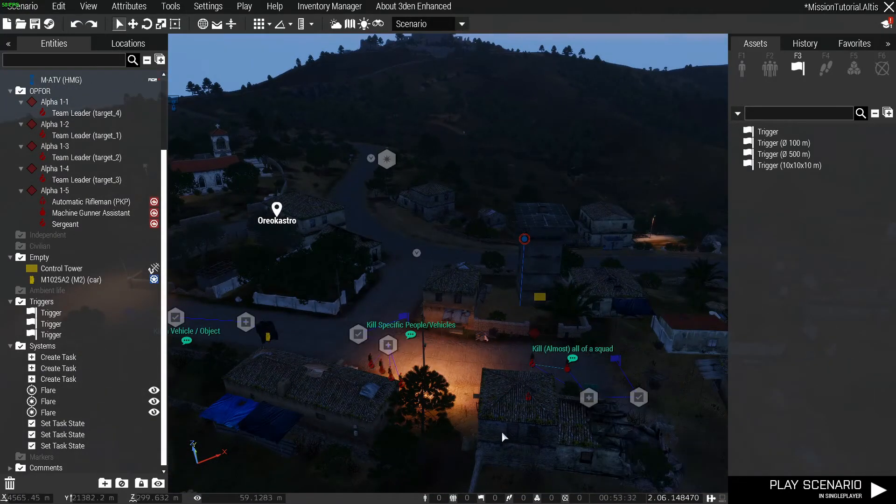
Start the mission with Play in Singleplayer (SP).
left_click(244, 7)
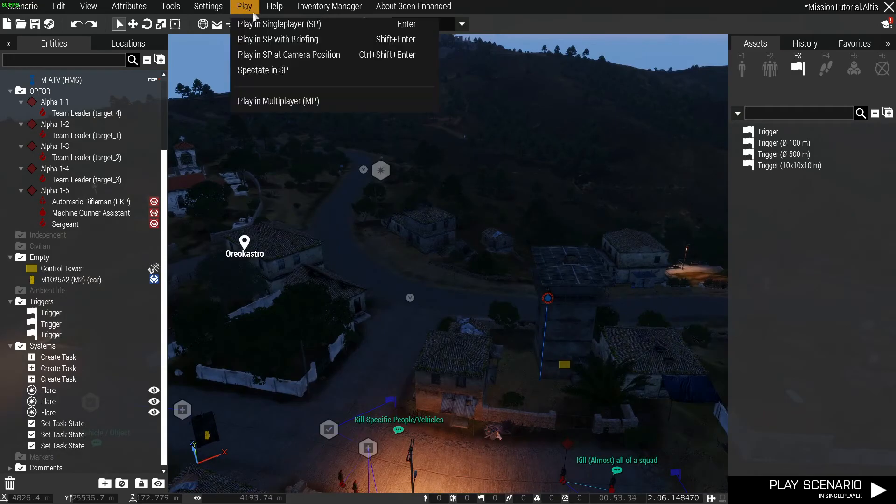
left_click(278, 24)
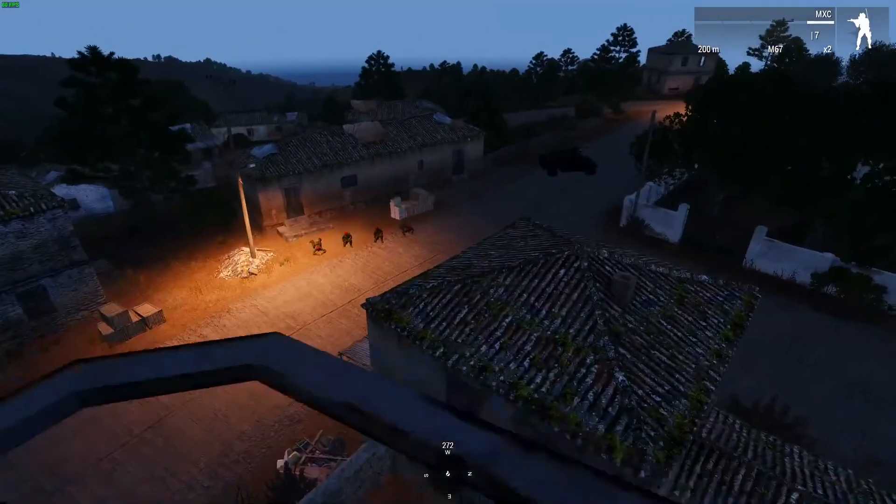
mouse_move(448, 252)
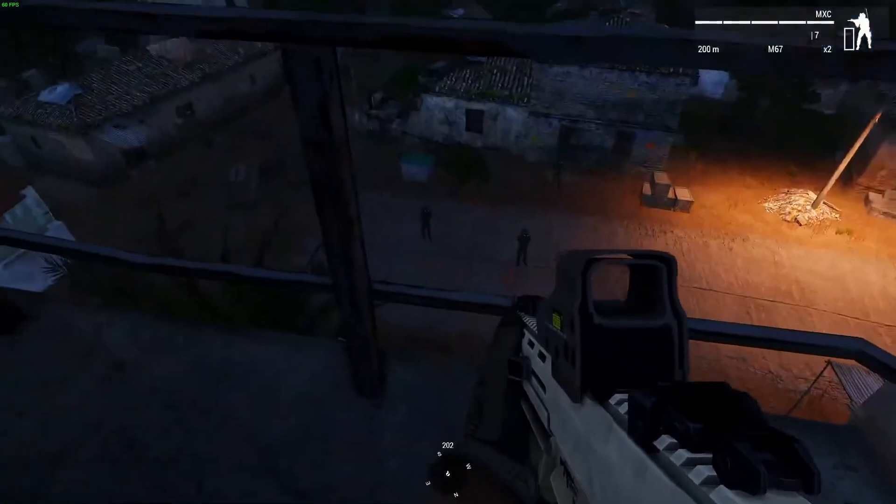
mouse_move(448, 252)
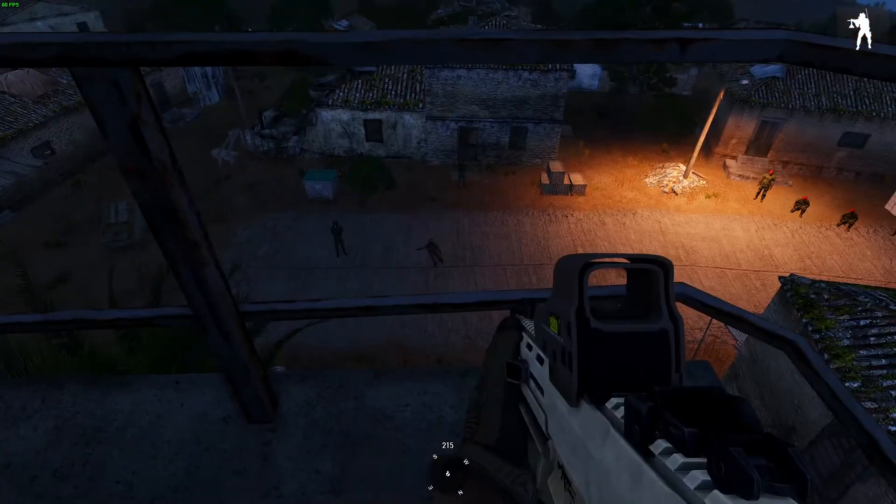
Check the mission tasks on the map, then aim at the squad in the square.
key("M")
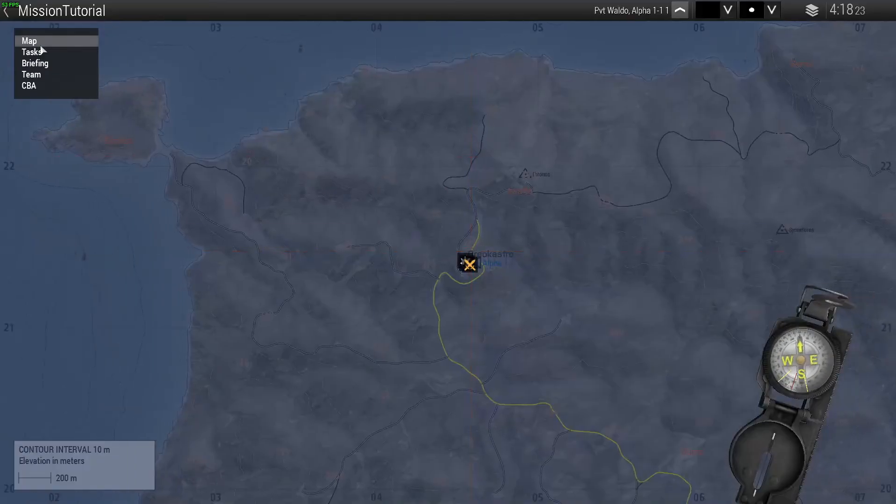
left_click(32, 52)
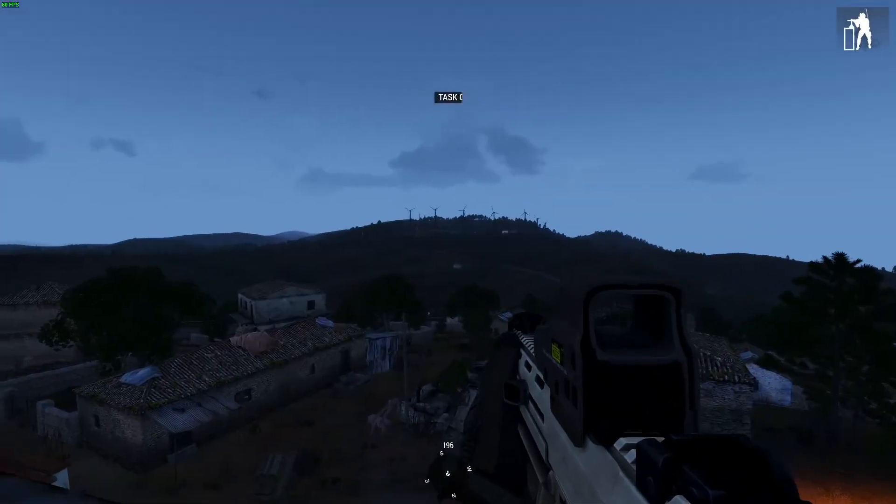
mouse_move(448, 171)
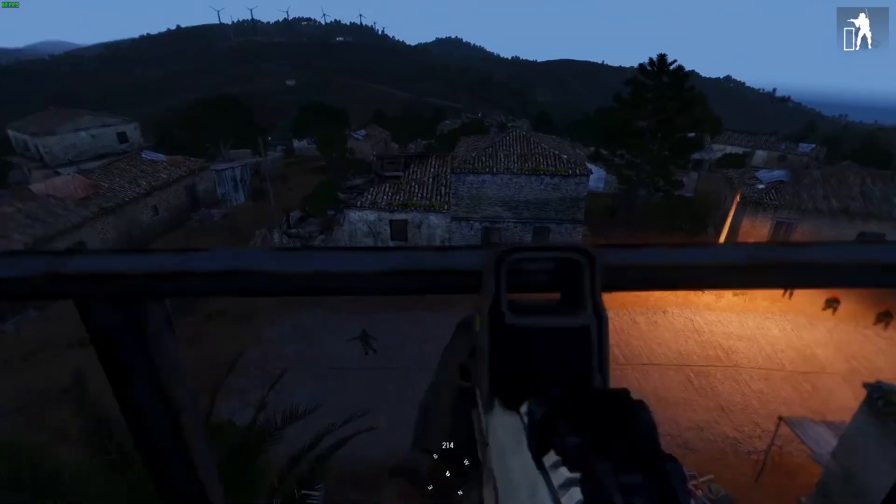
right_click(448, 252)
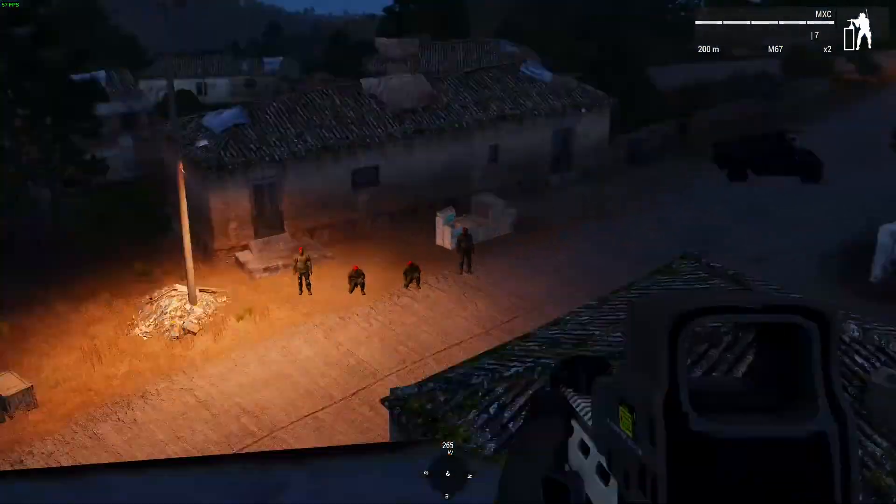
mouse_move(449, 252)
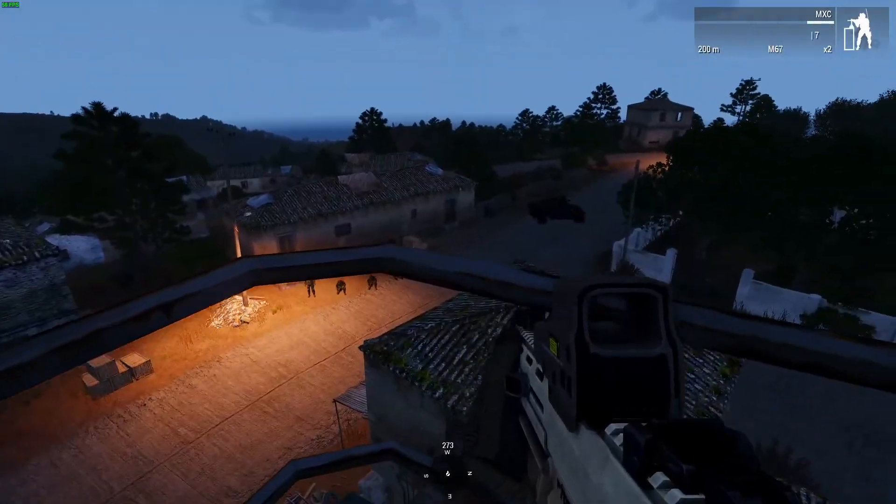
mouse_move(448, 252)
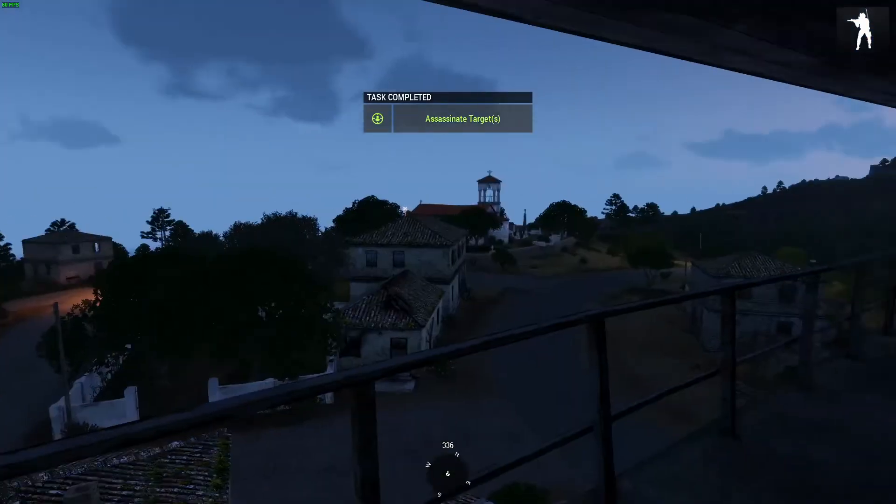
mouse_move(448, 252)
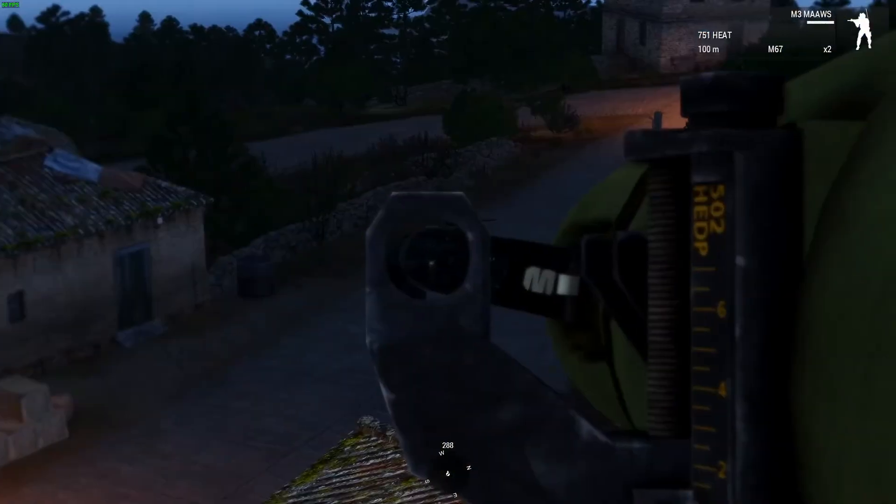
Fire the M3 MAAWS at the M1025A2 car, then check the tasks.
left_click(448, 252)
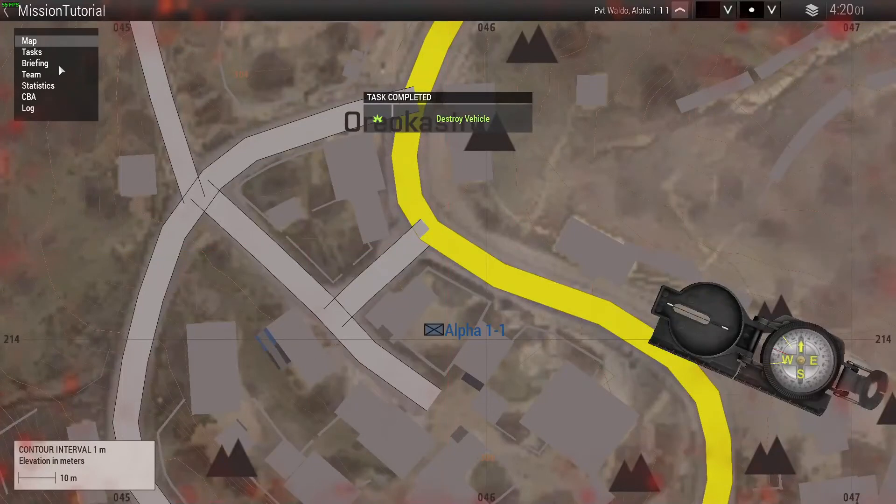
left_click(32, 52)
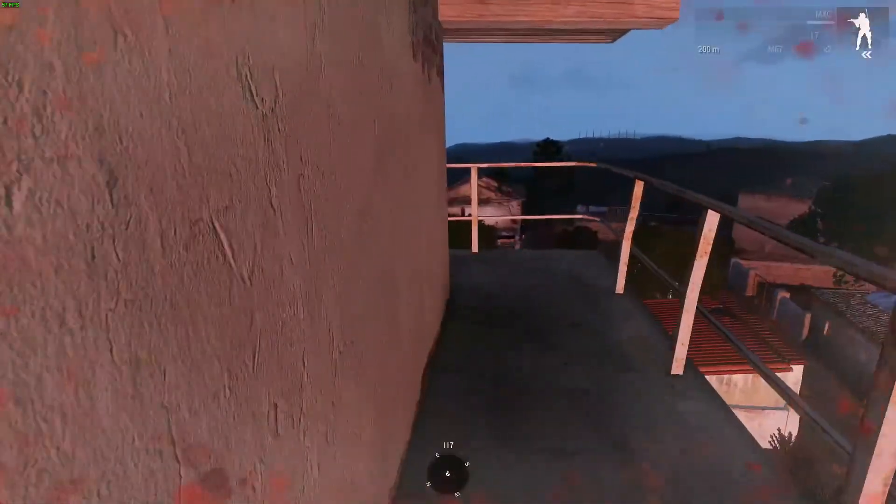
mouse_move(449, 246)
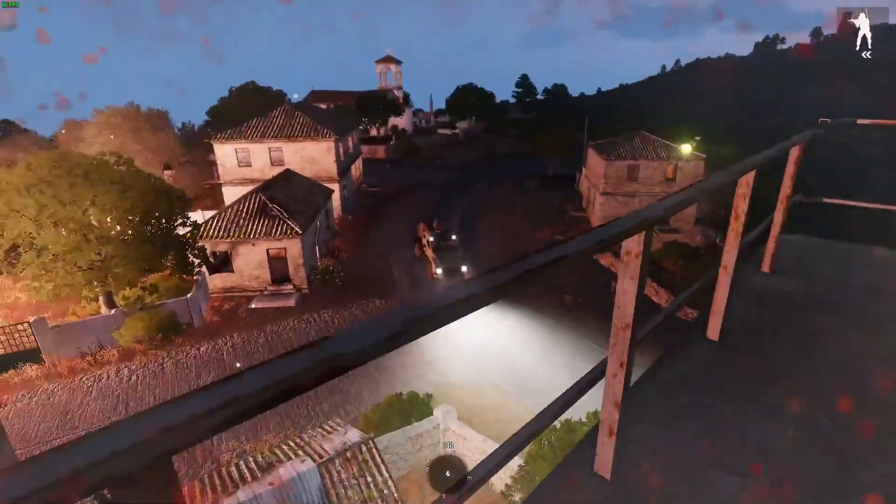
mouse_move(448, 252)
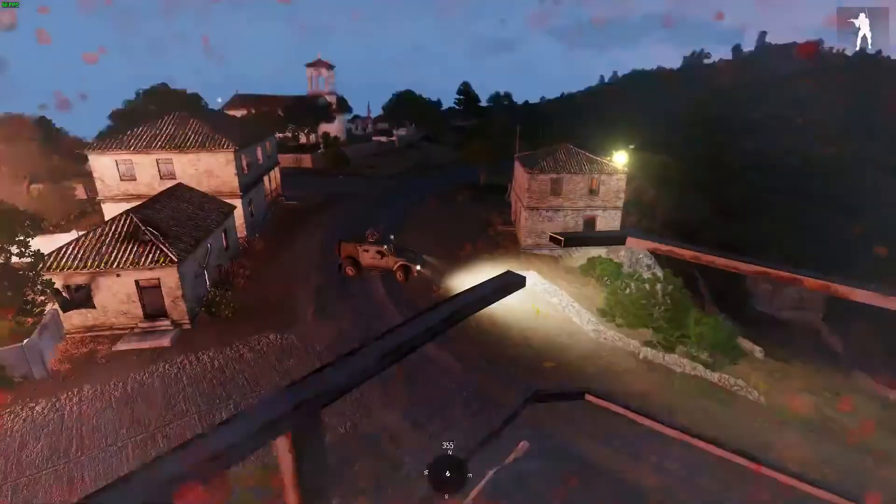
mouse_move(448, 252)
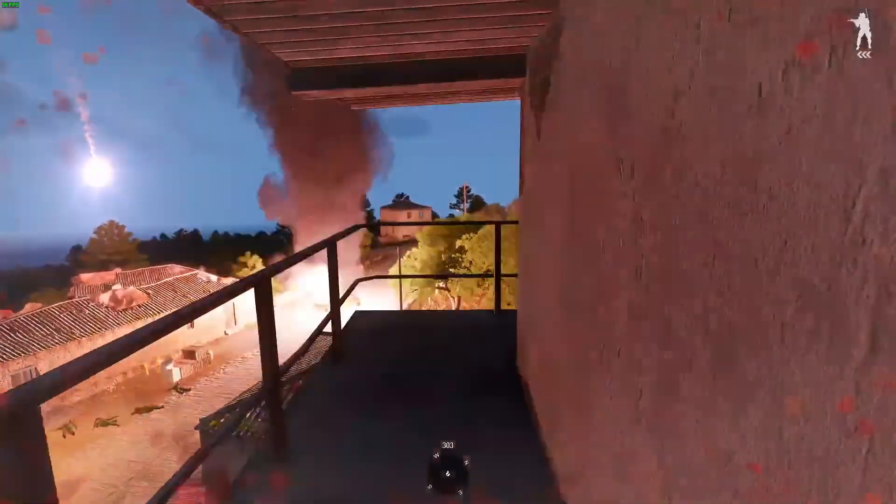
mouse_move(448, 252)
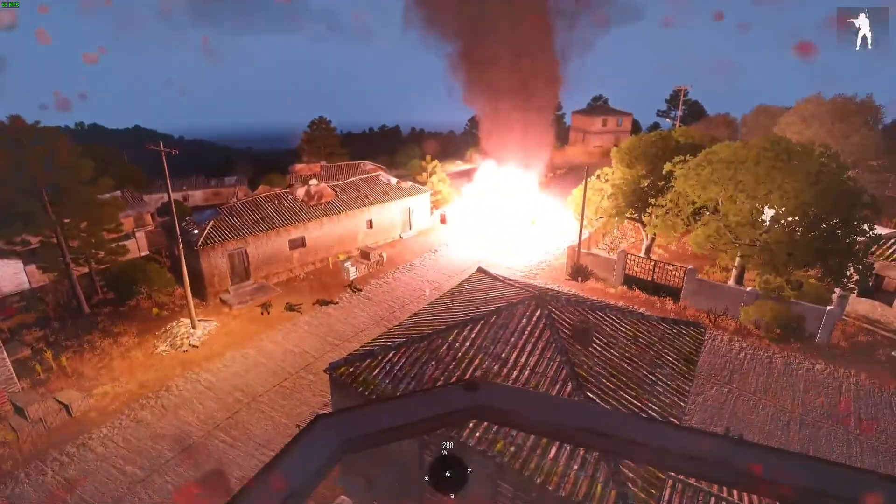
mouse_move(448, 253)
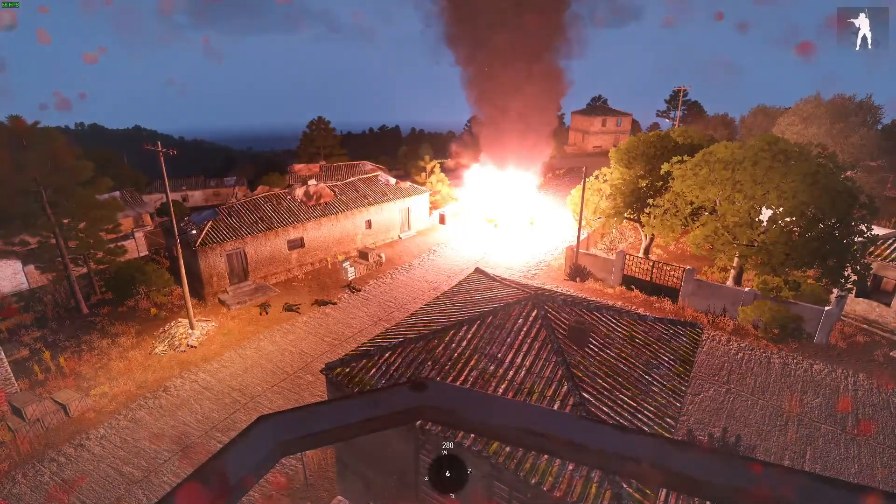